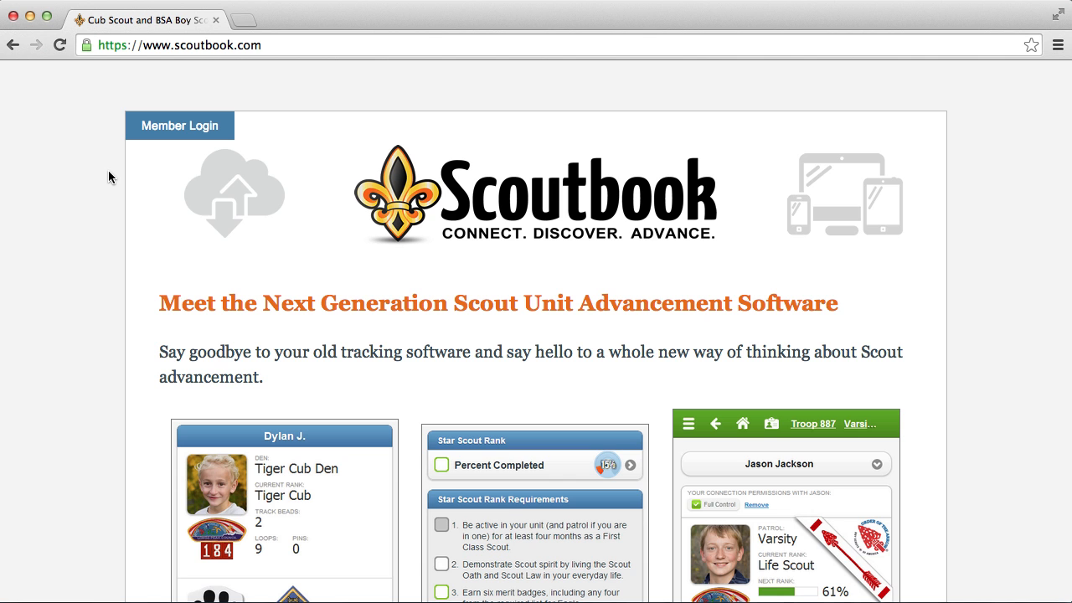
Bring up Member Login and enter the account password alongside the filled-in email.
click(181, 125)
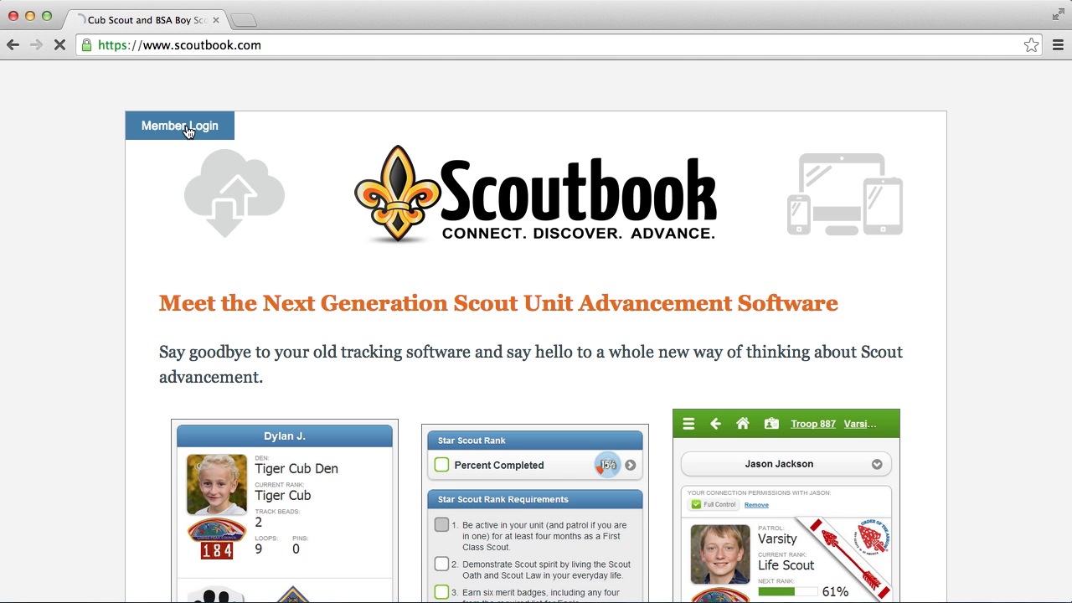
click(179, 126)
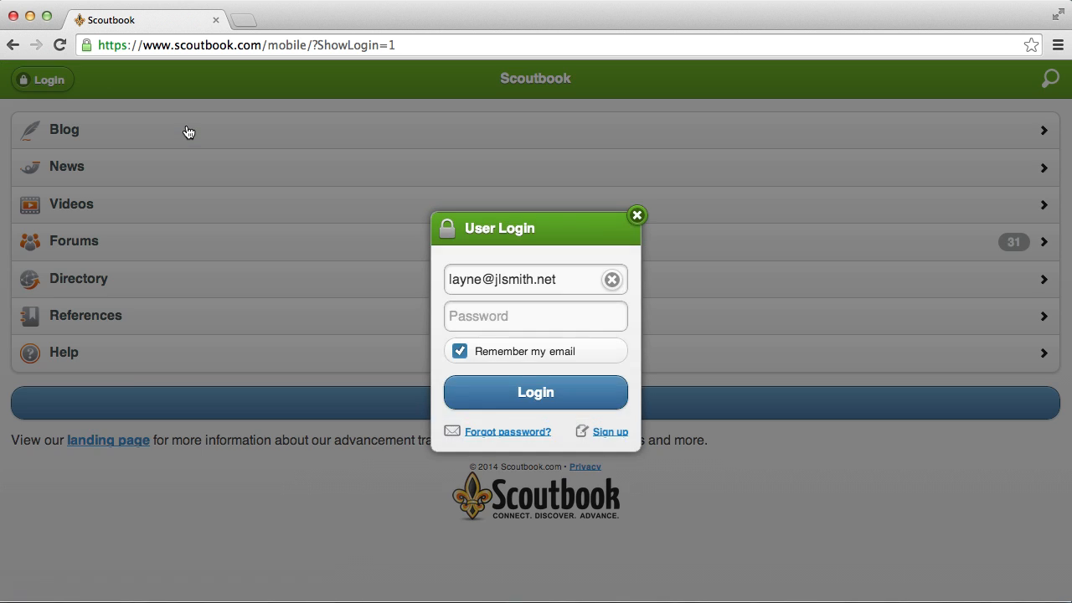
click(536, 315)
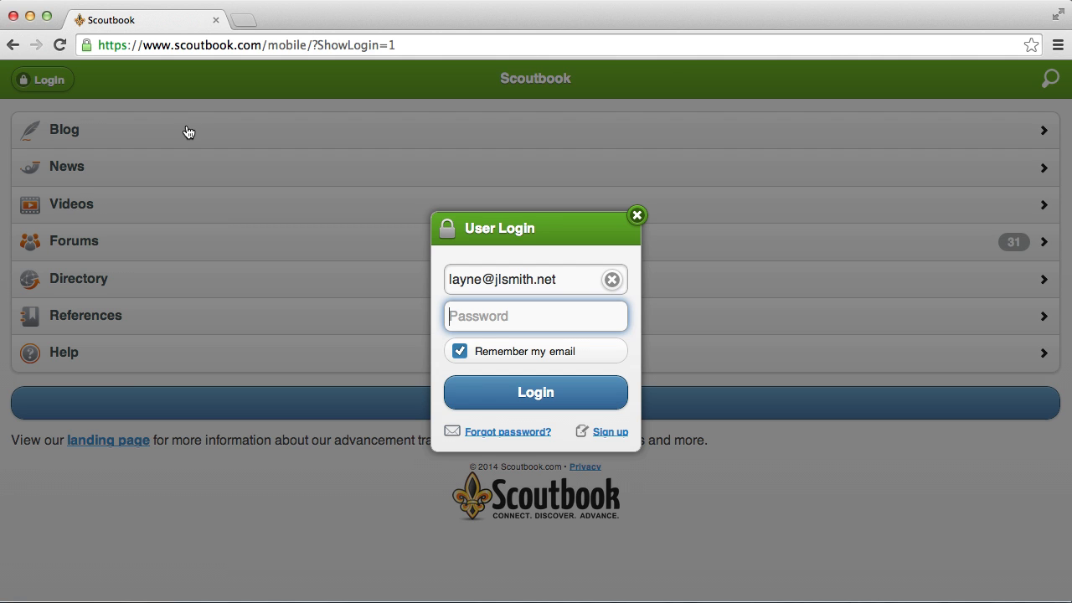
text(••)
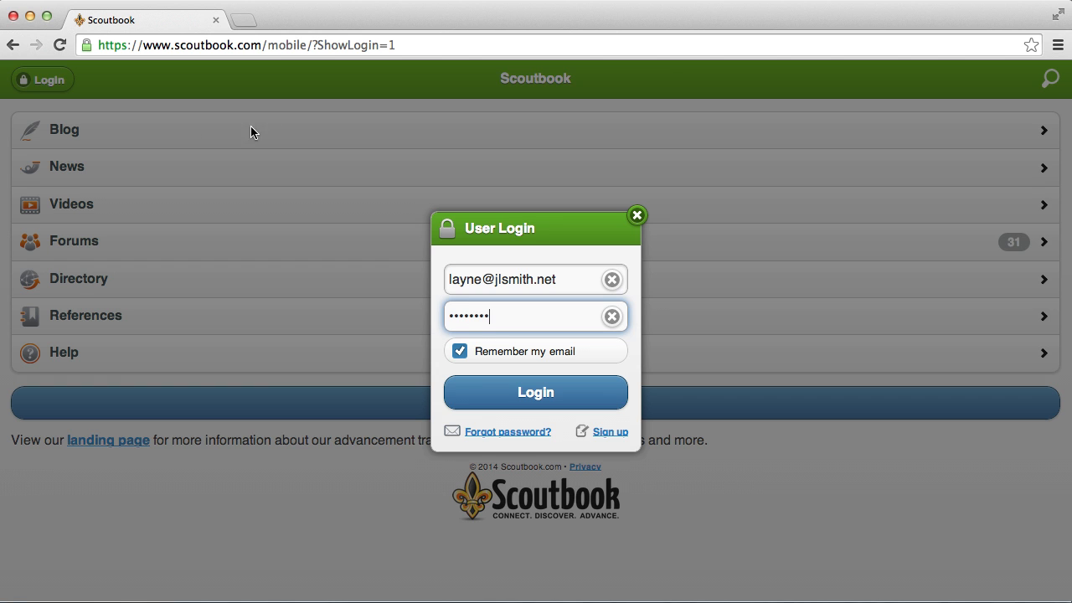
mouse_move(535, 351)
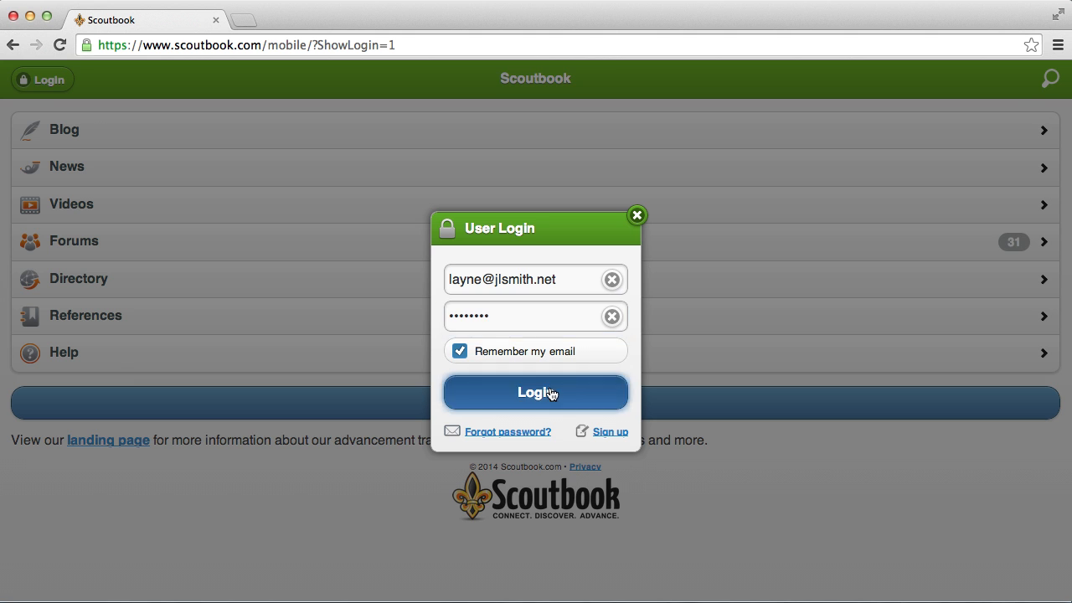
Submit the credentials to sign the parent into Scoutbook.
click(536, 392)
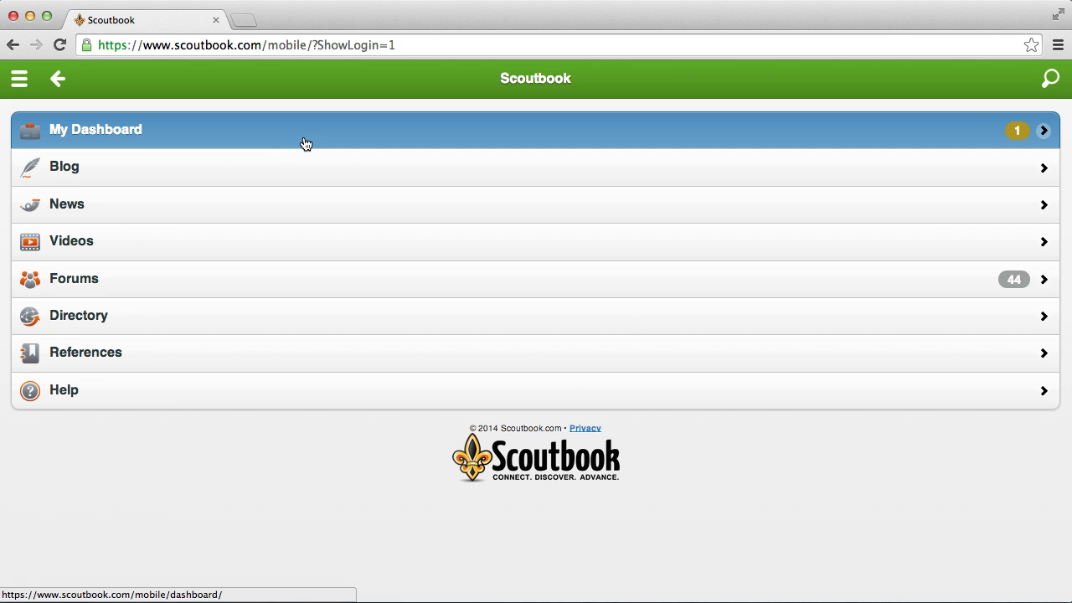
click(95, 129)
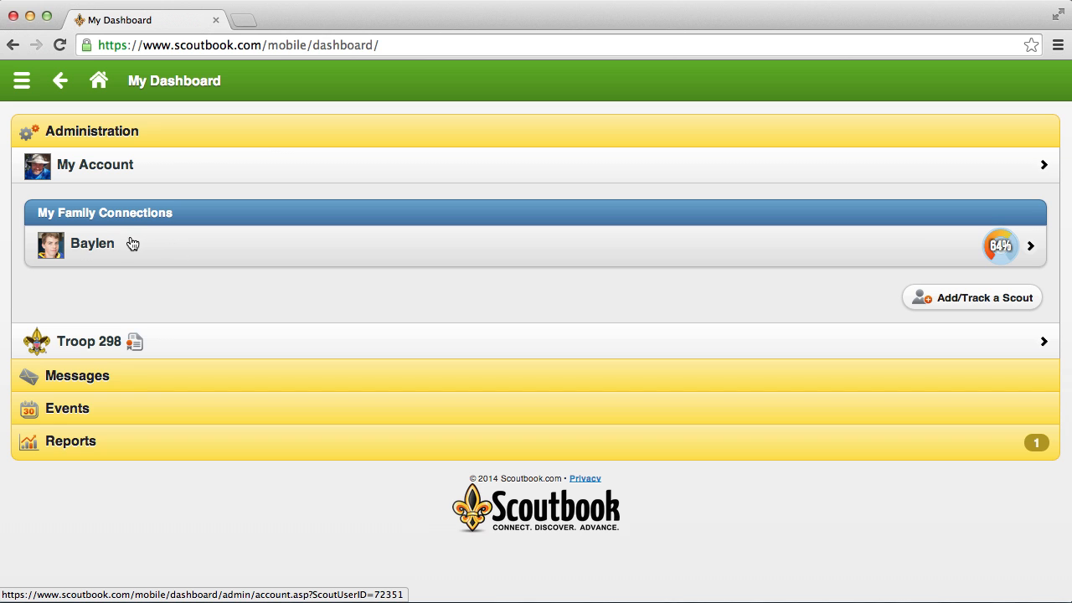
mouse_move(157, 244)
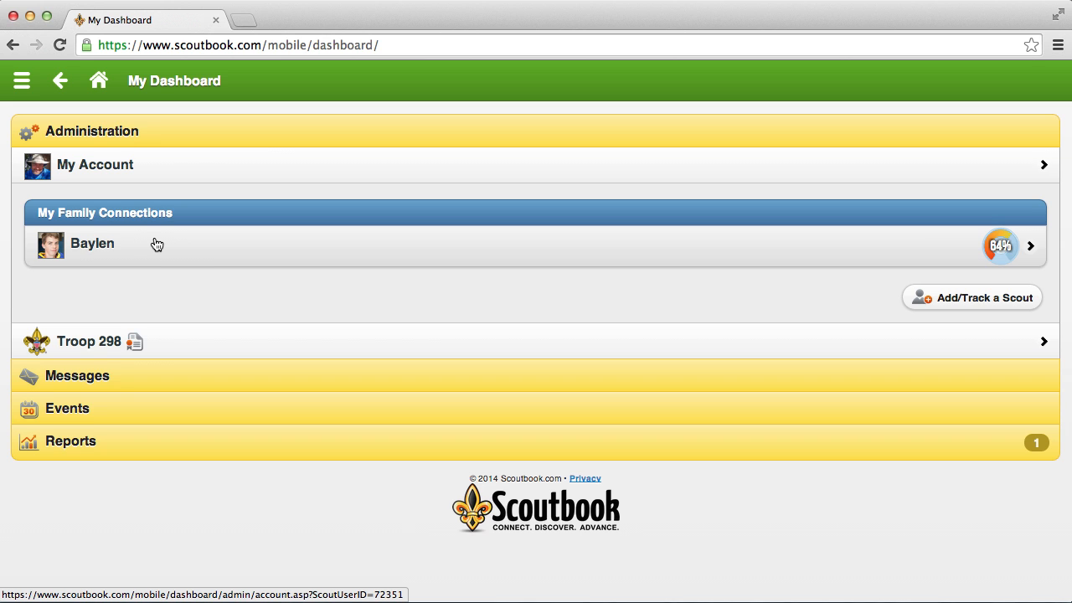
mouse_move(168, 252)
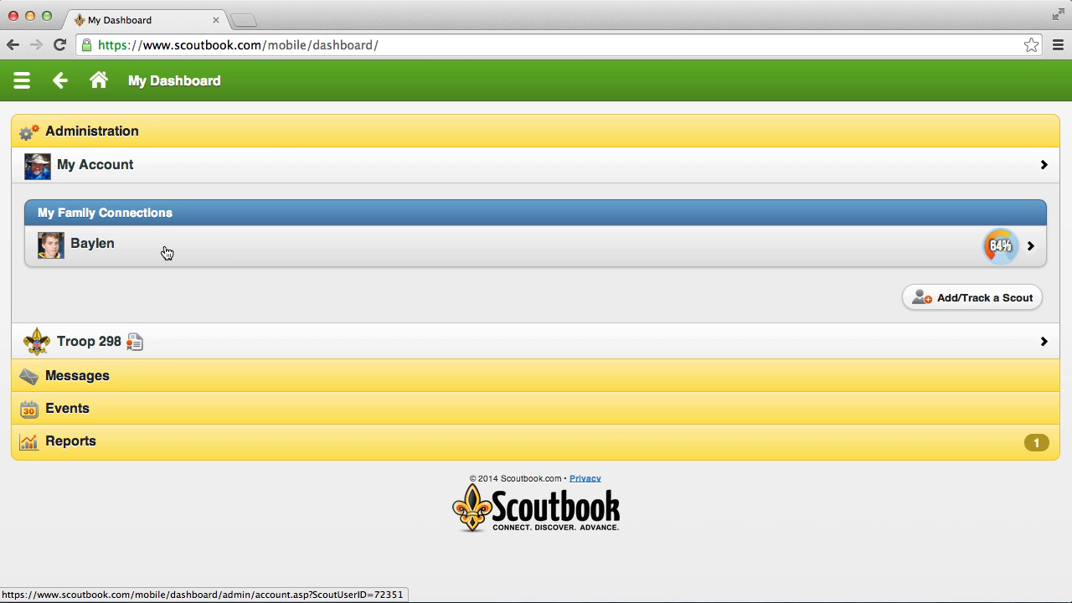
mouse_move(226, 261)
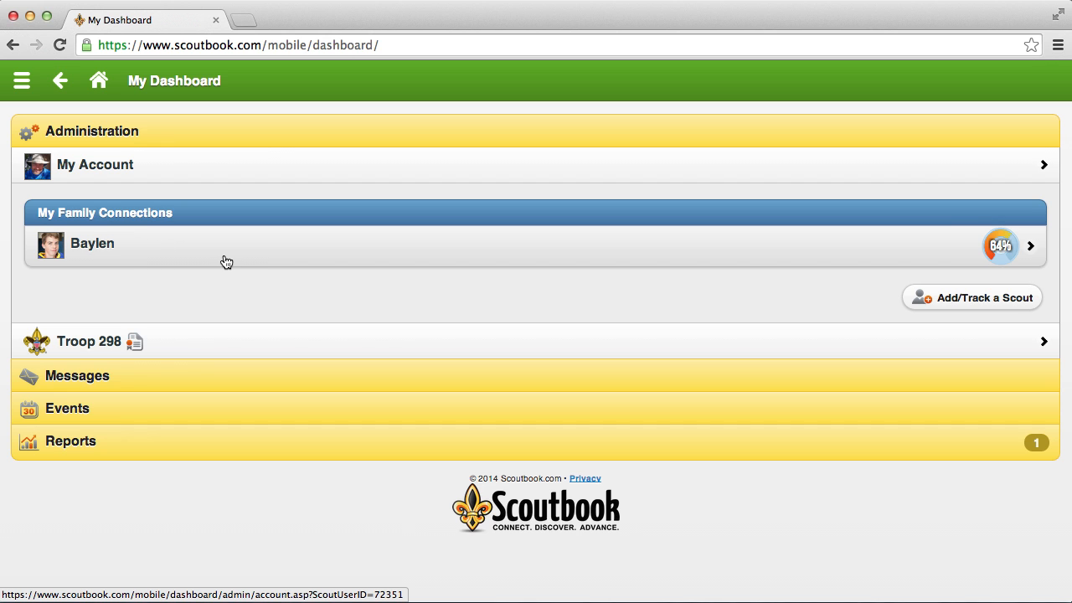
mouse_move(221, 258)
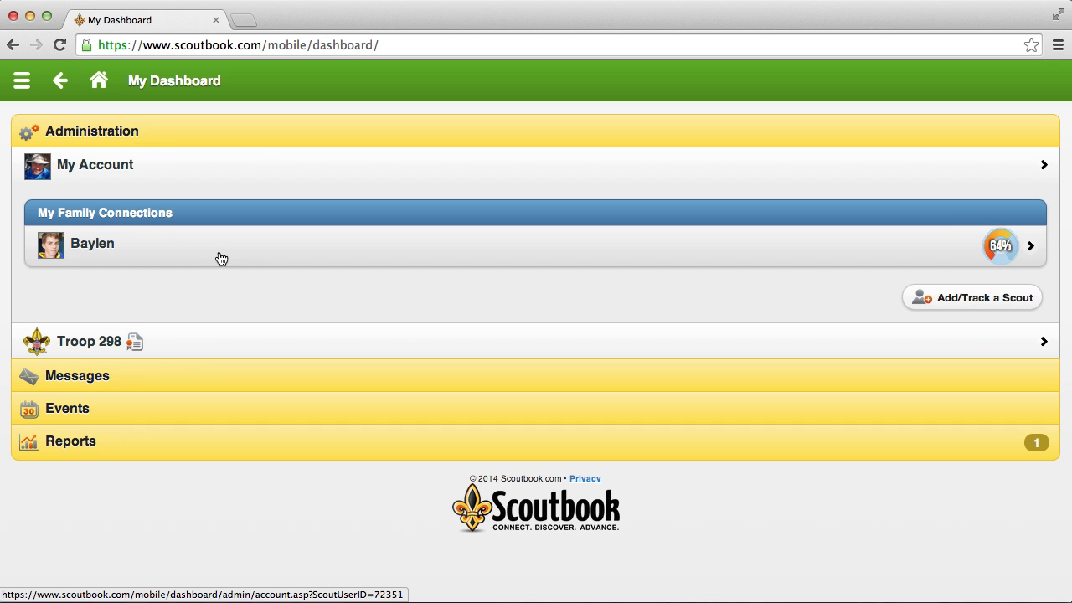
mouse_move(226, 254)
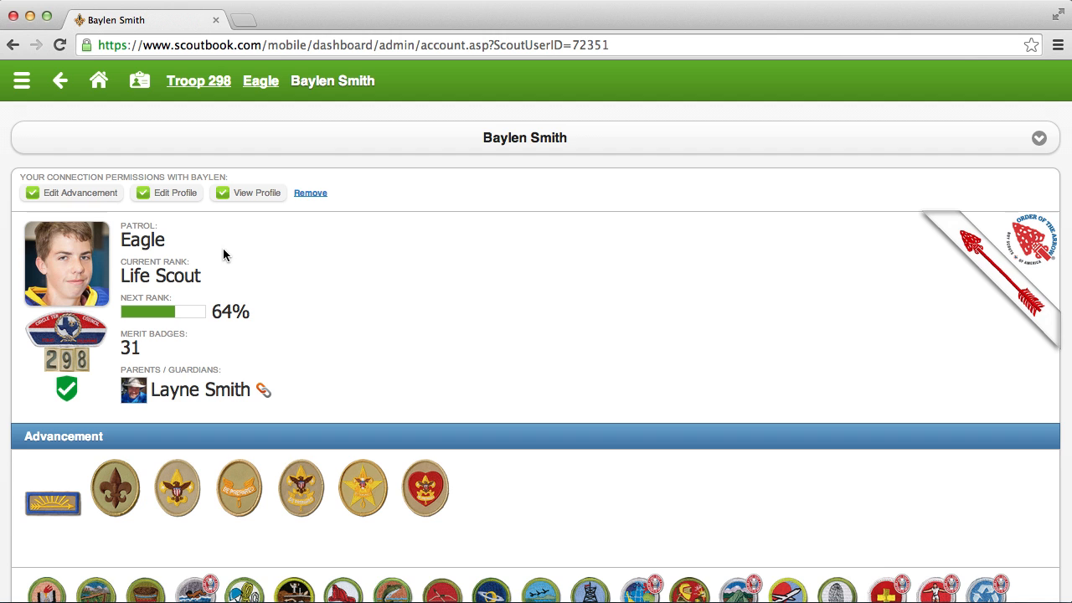
mouse_move(251, 255)
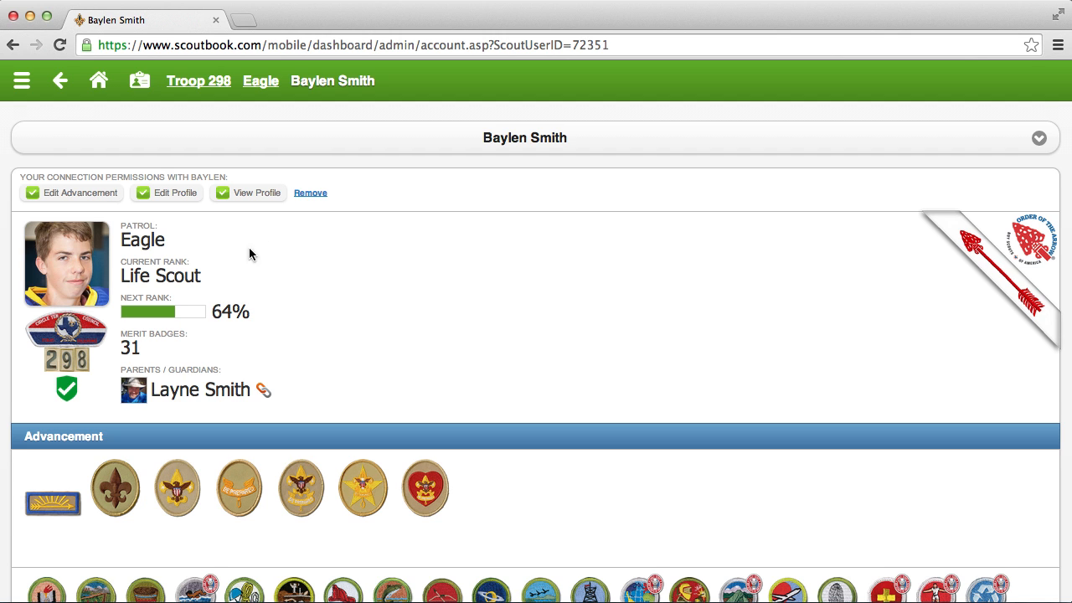
mouse_move(352, 272)
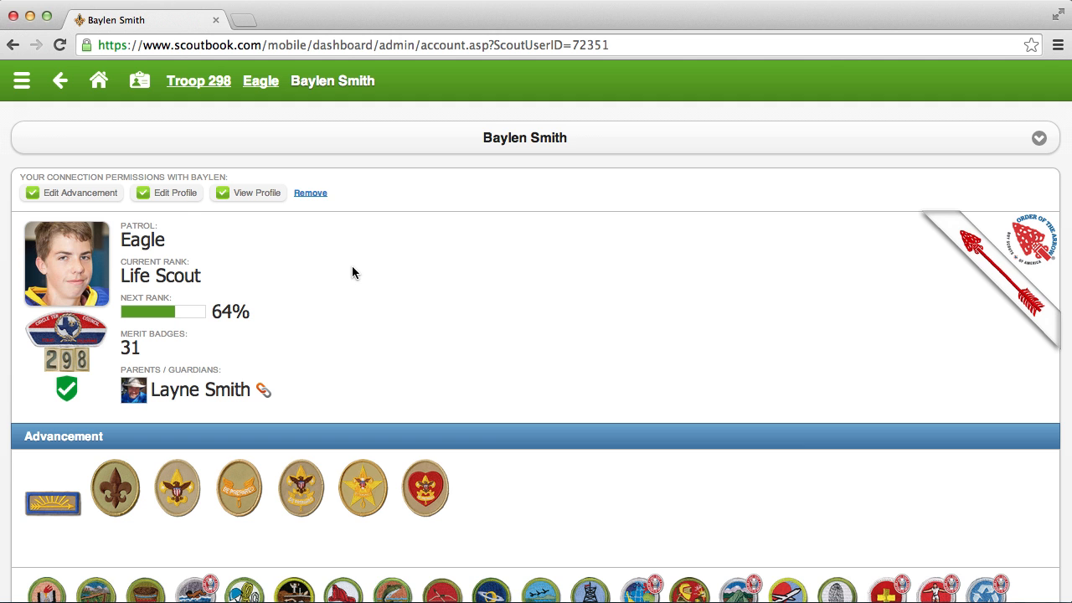
mouse_move(80, 259)
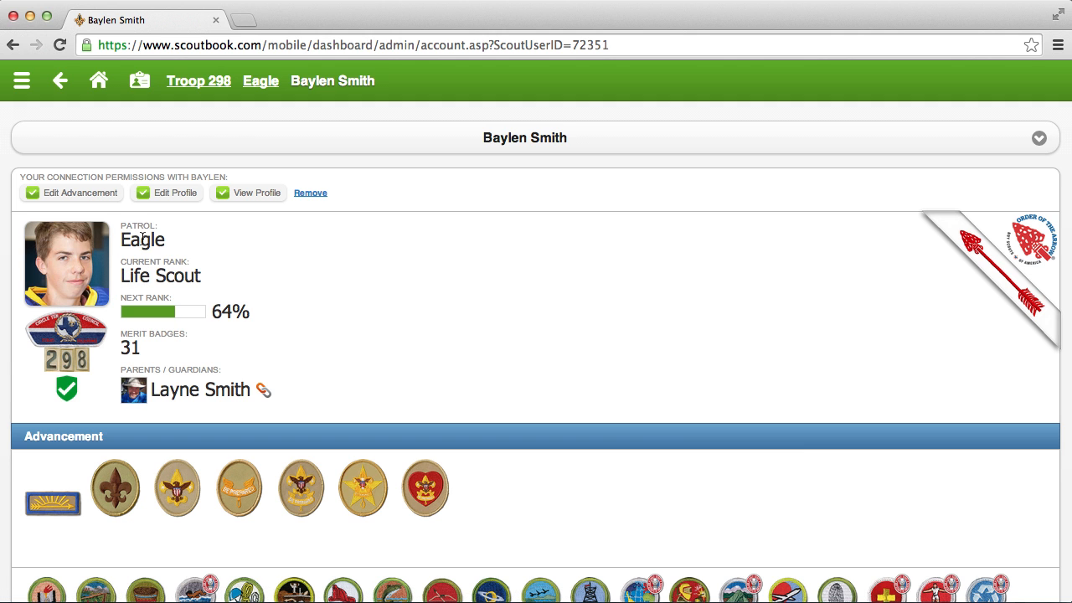
mouse_move(178, 282)
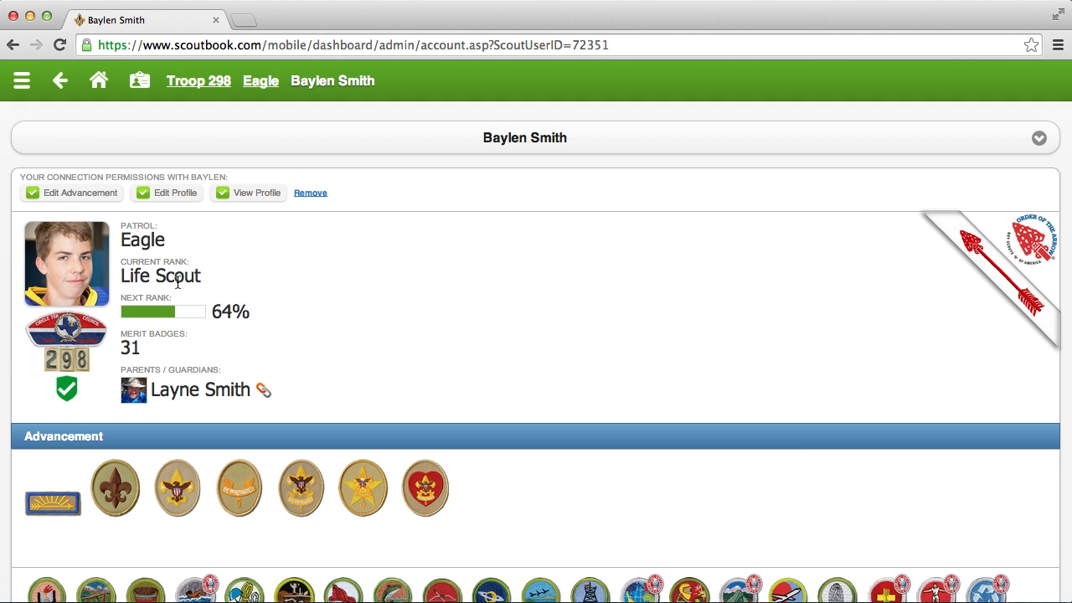
mouse_move(184, 307)
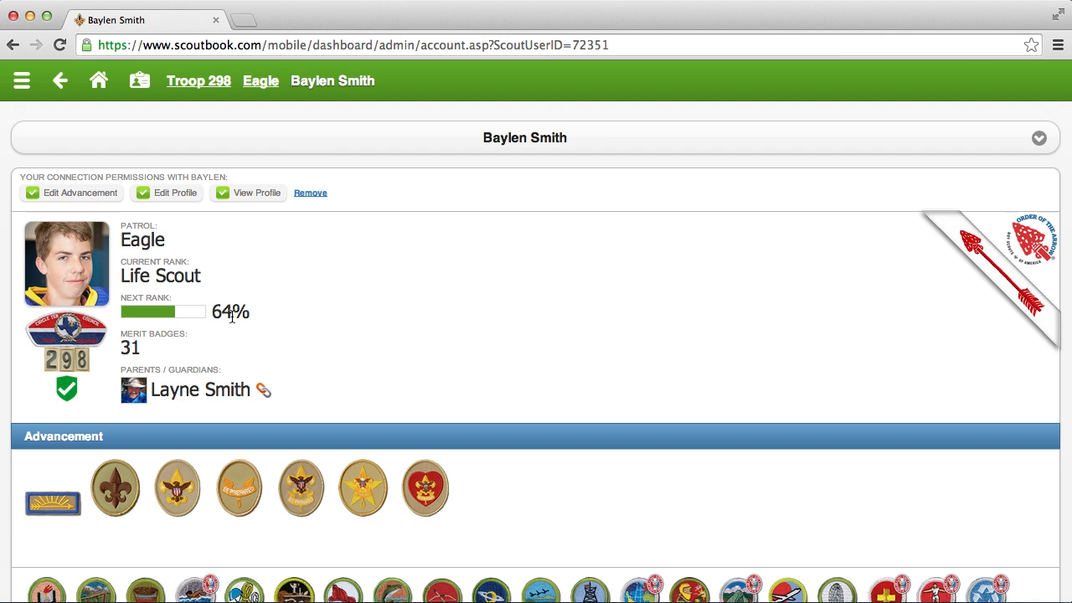
mouse_move(231, 314)
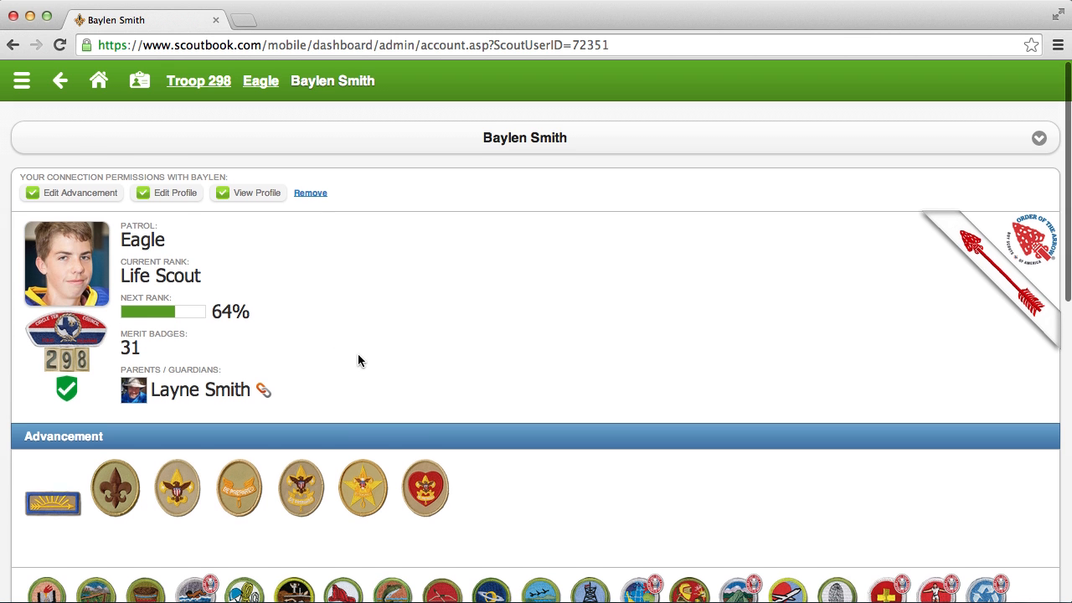
scroll(down, 3)
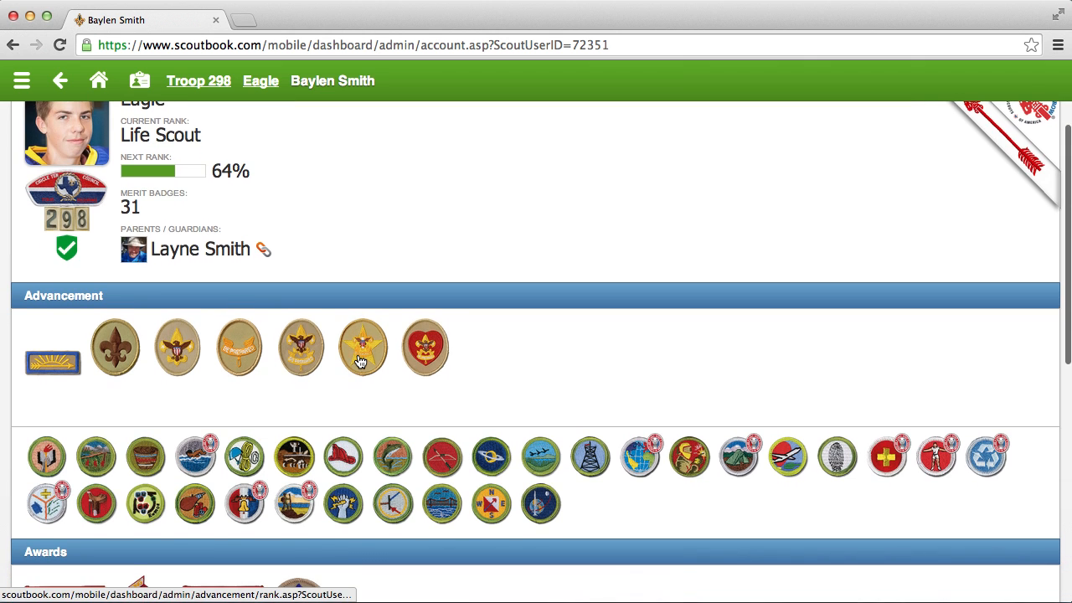
mouse_move(120, 358)
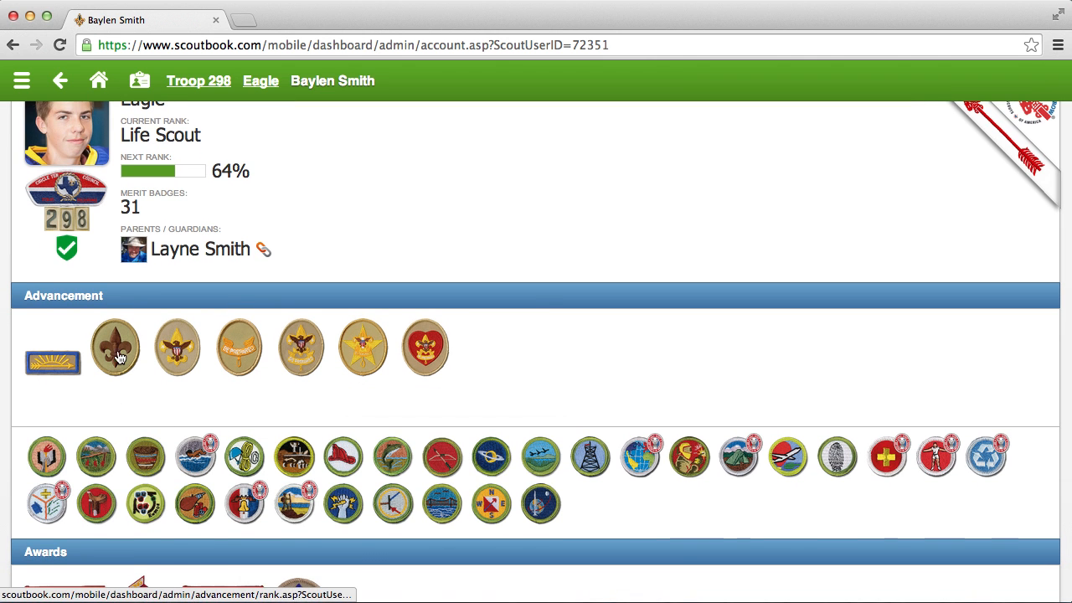
mouse_move(394, 365)
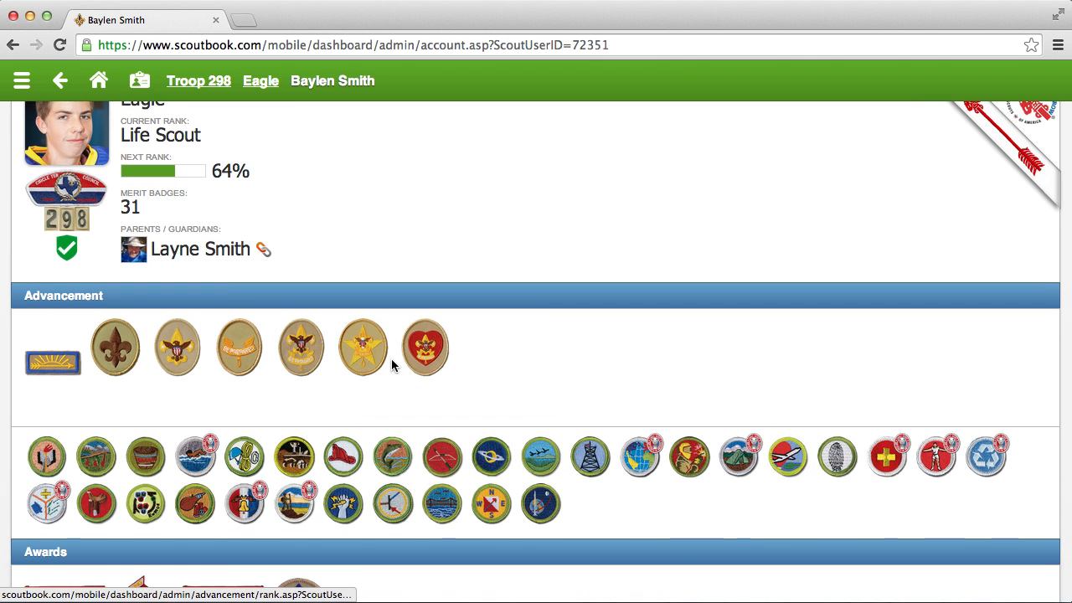
scroll(down, 3)
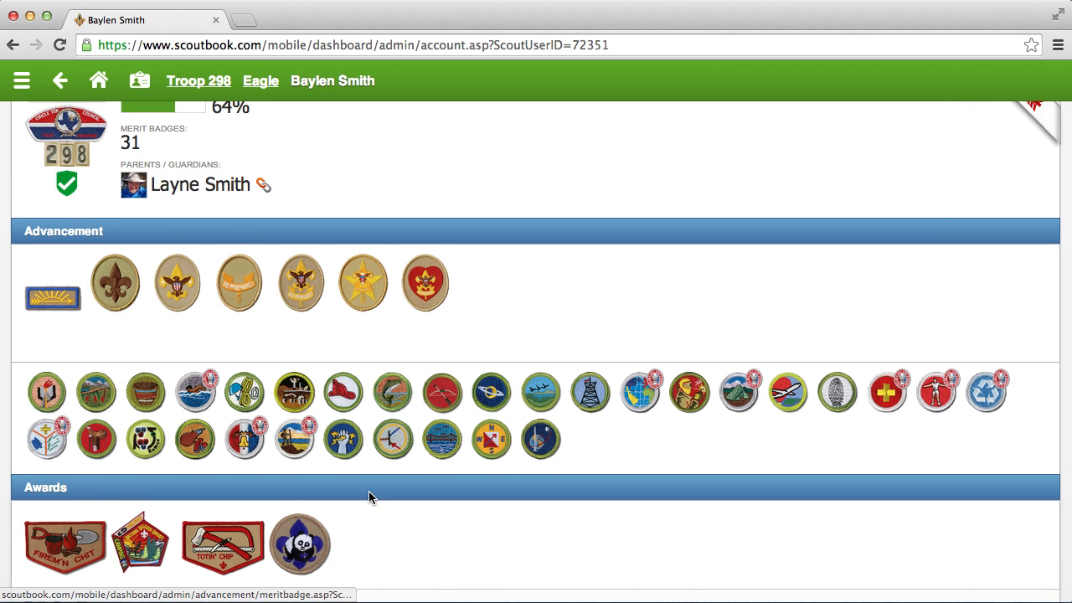
scroll(down, 3)
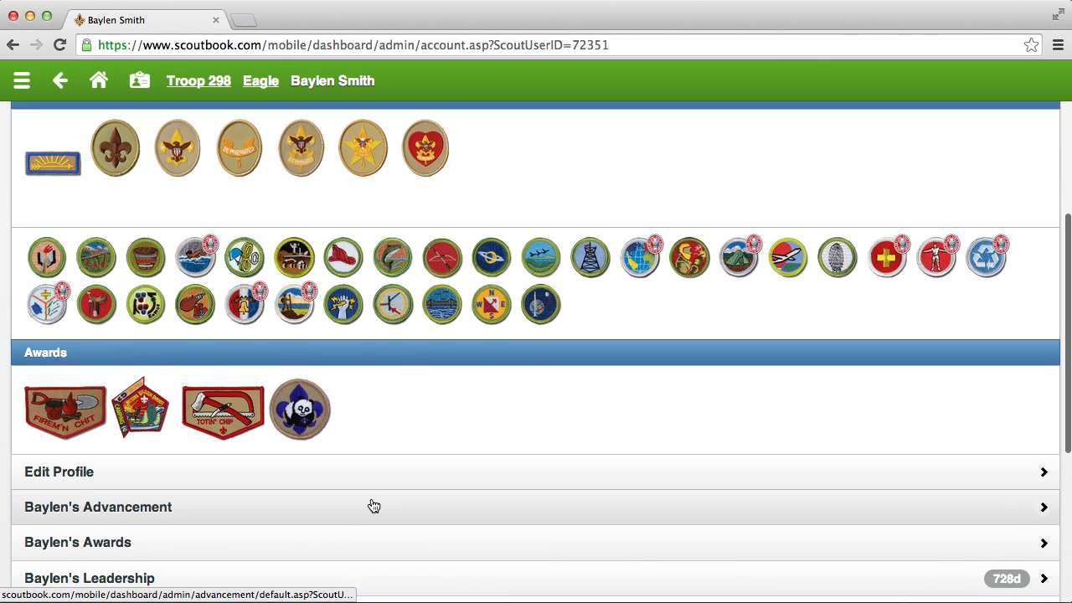
scroll(down, 3)
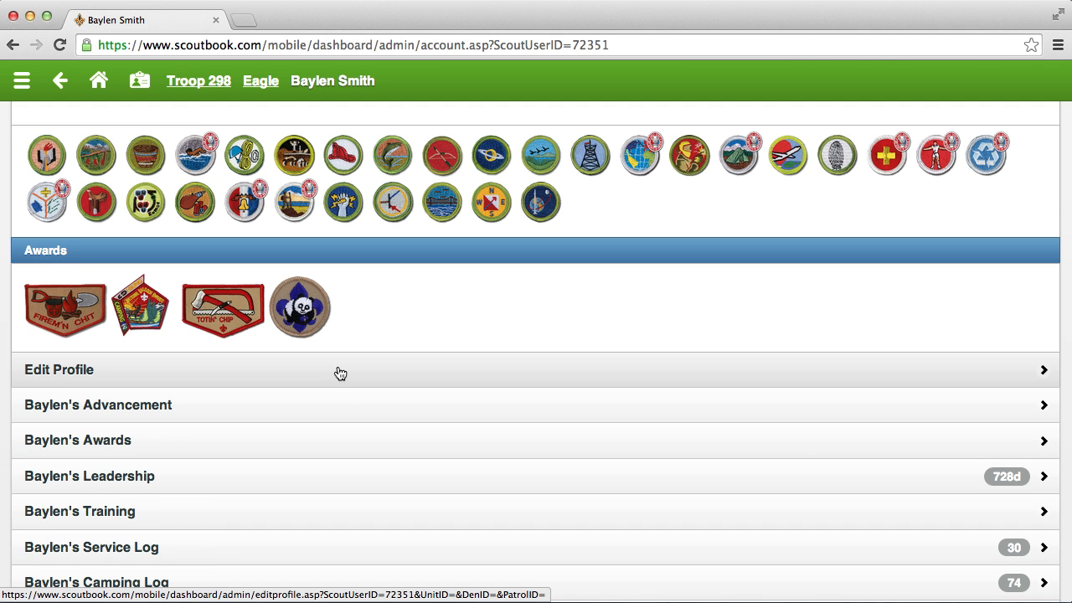
scroll(down, 3)
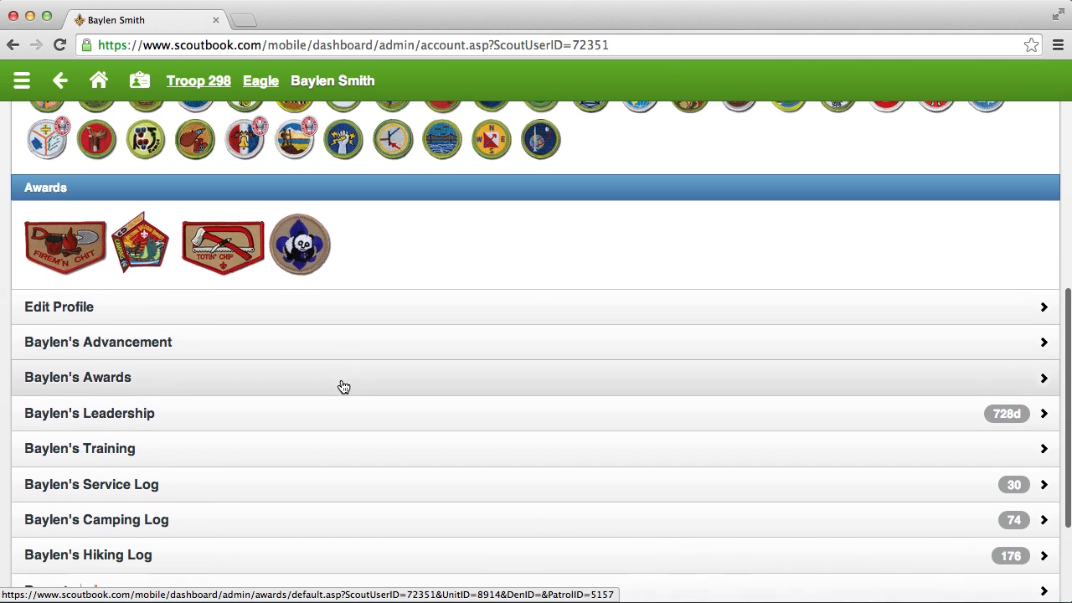
scroll(down, 3)
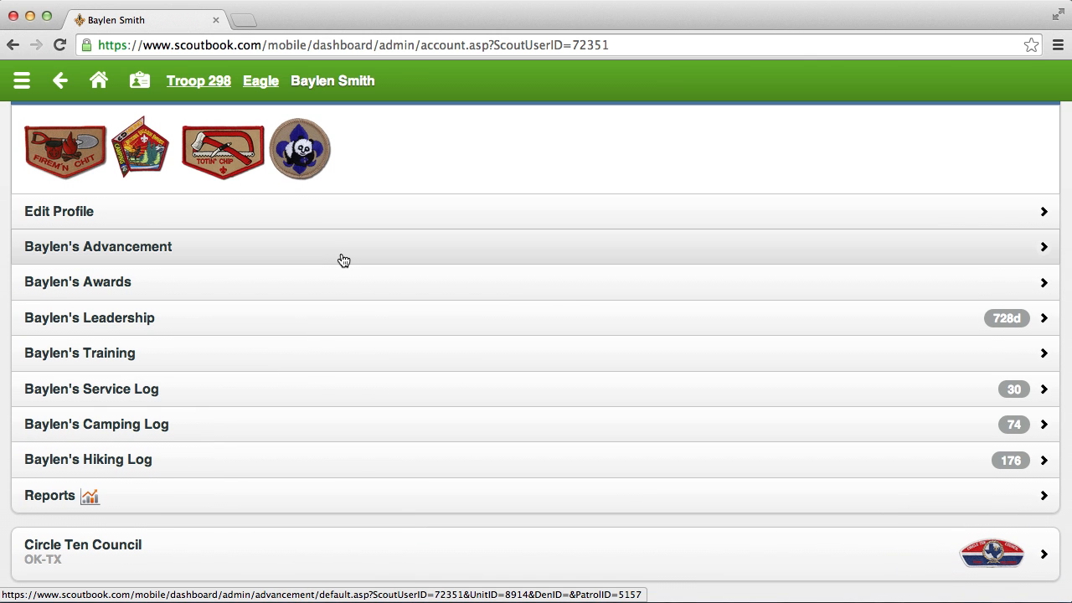
View Baylen's advancement: ranks through Life Scout, Eagle Scout at 64%, Eagle Palms and merit badges.
click(97, 246)
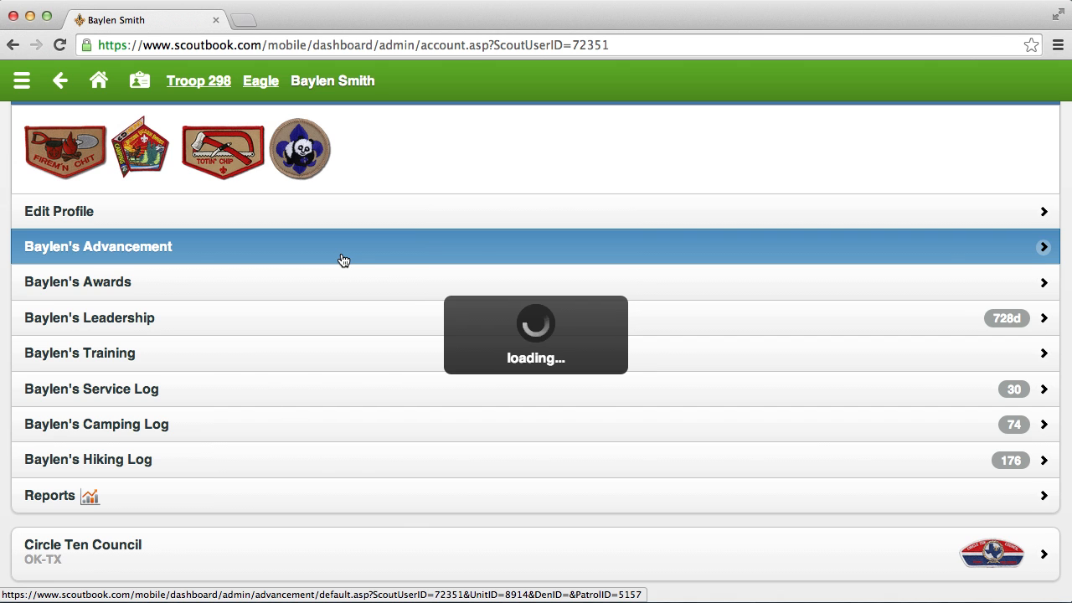
click(97, 246)
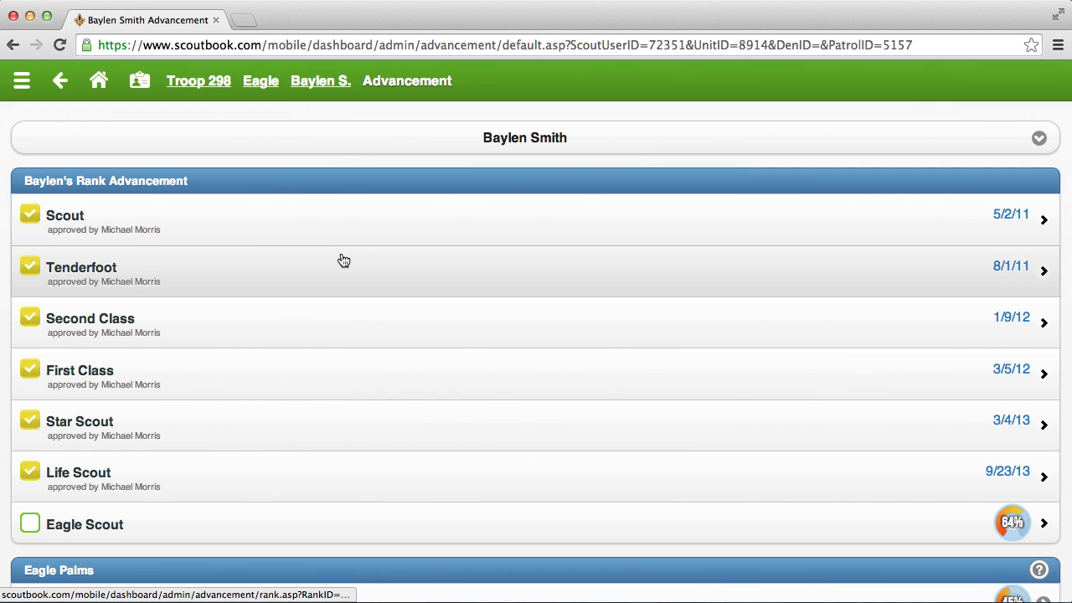
mouse_move(330, 226)
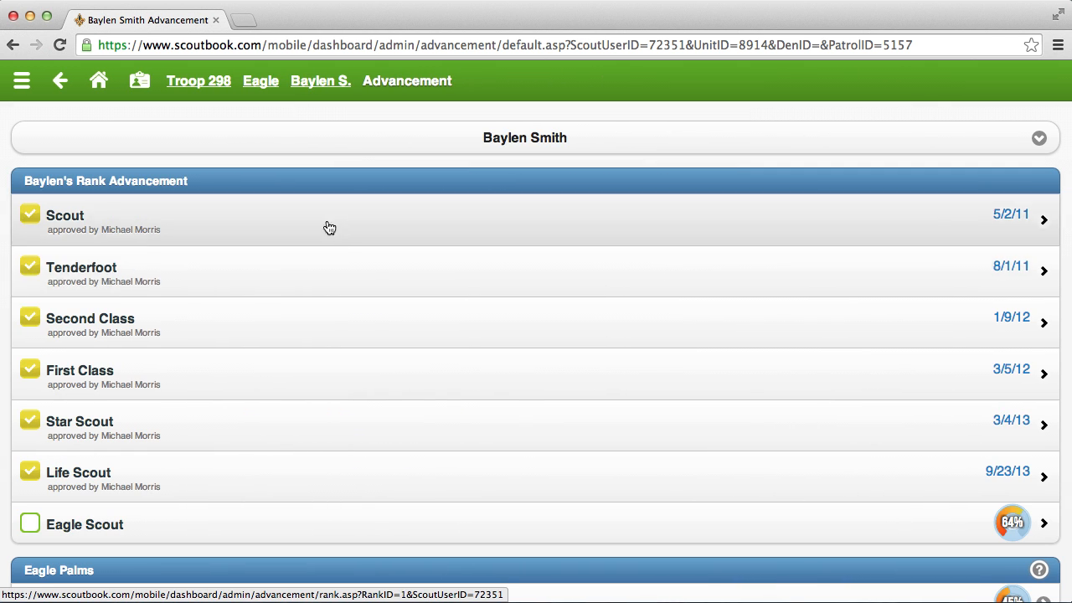
mouse_move(261, 447)
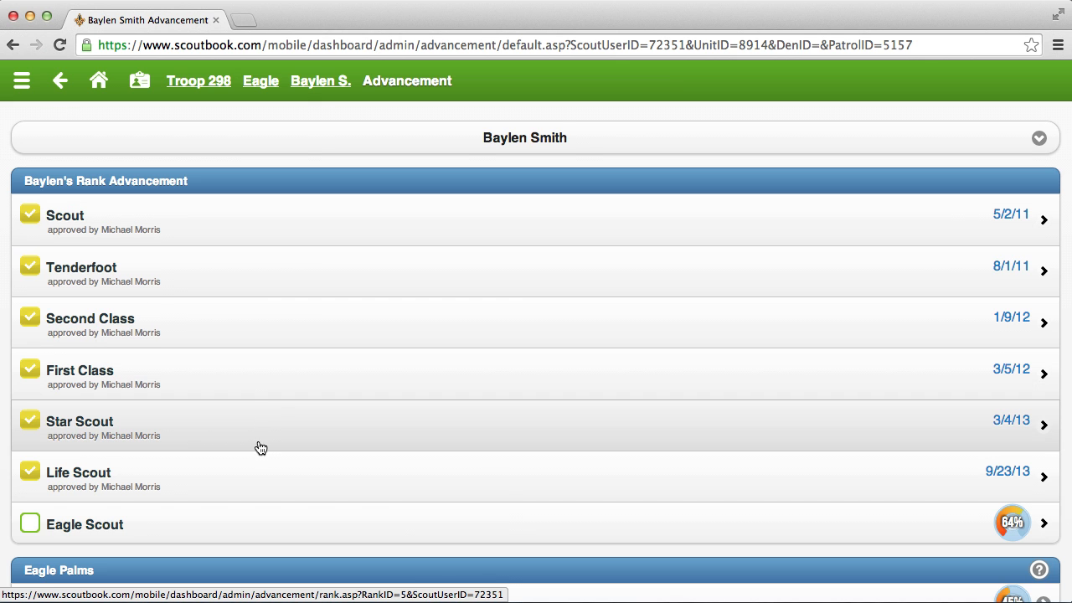
mouse_move(827, 446)
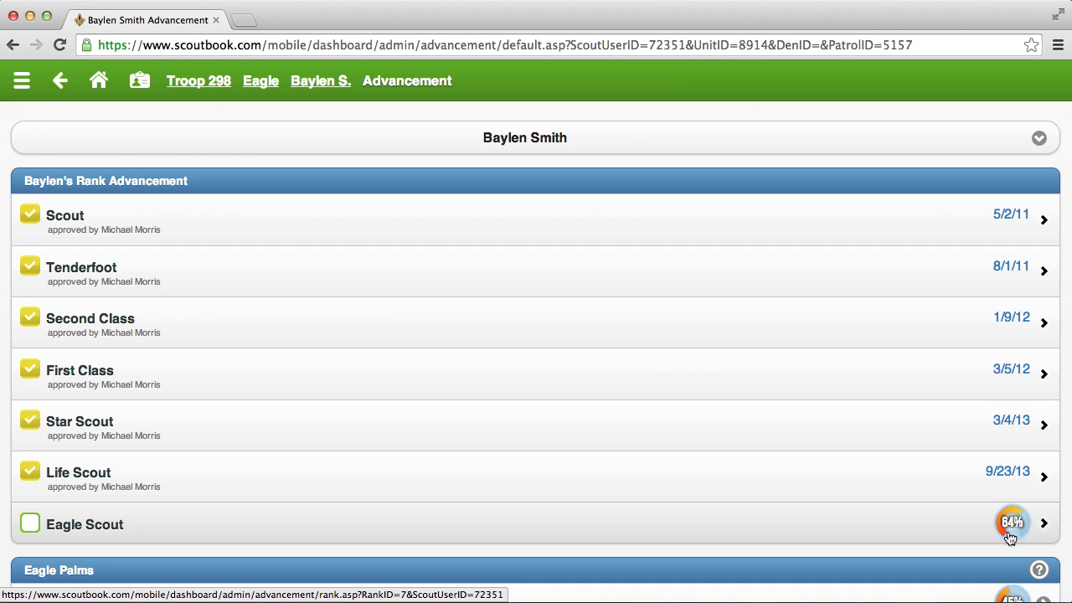
mouse_move(945, 516)
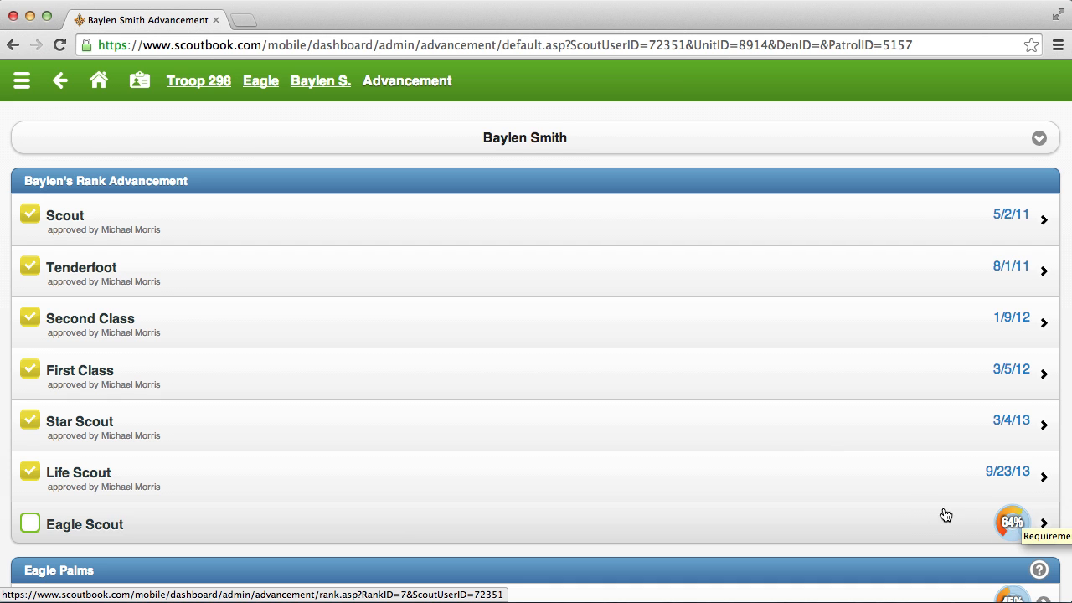
scroll(down, 3)
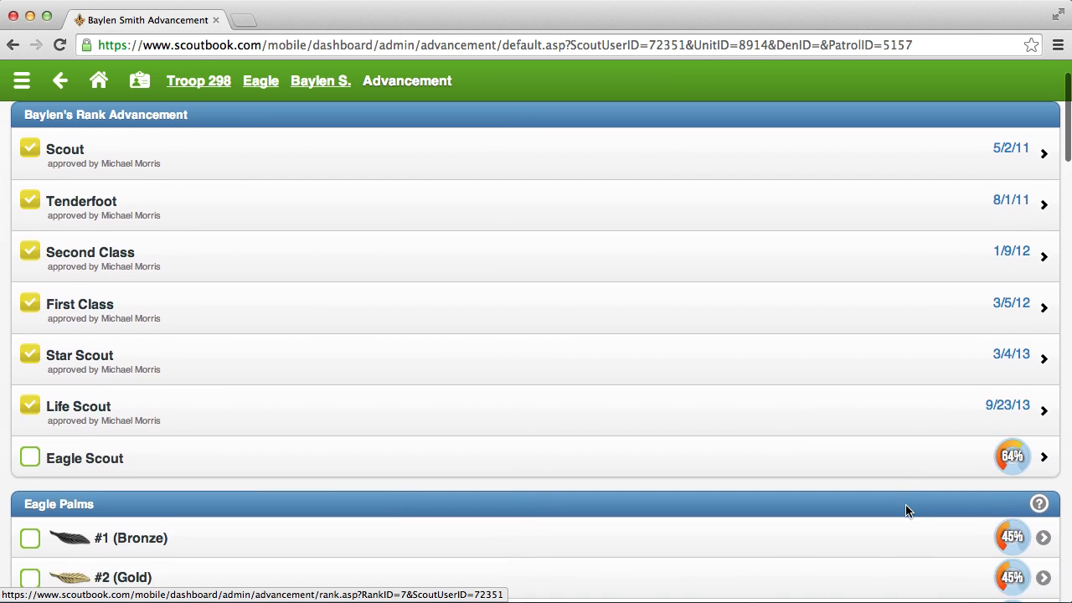
scroll(down, 3)
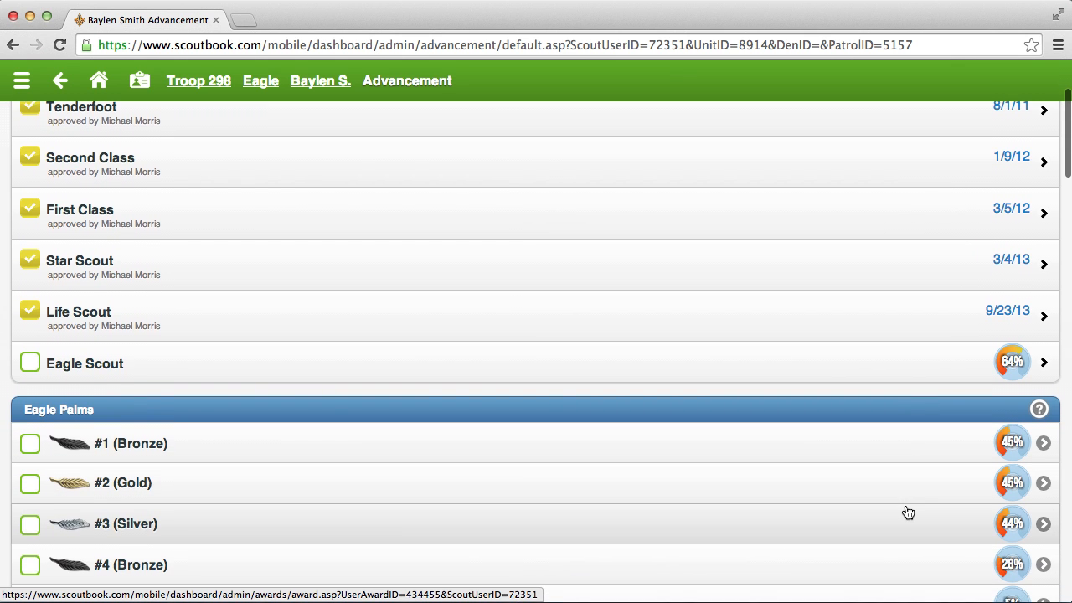
scroll(down, 3)
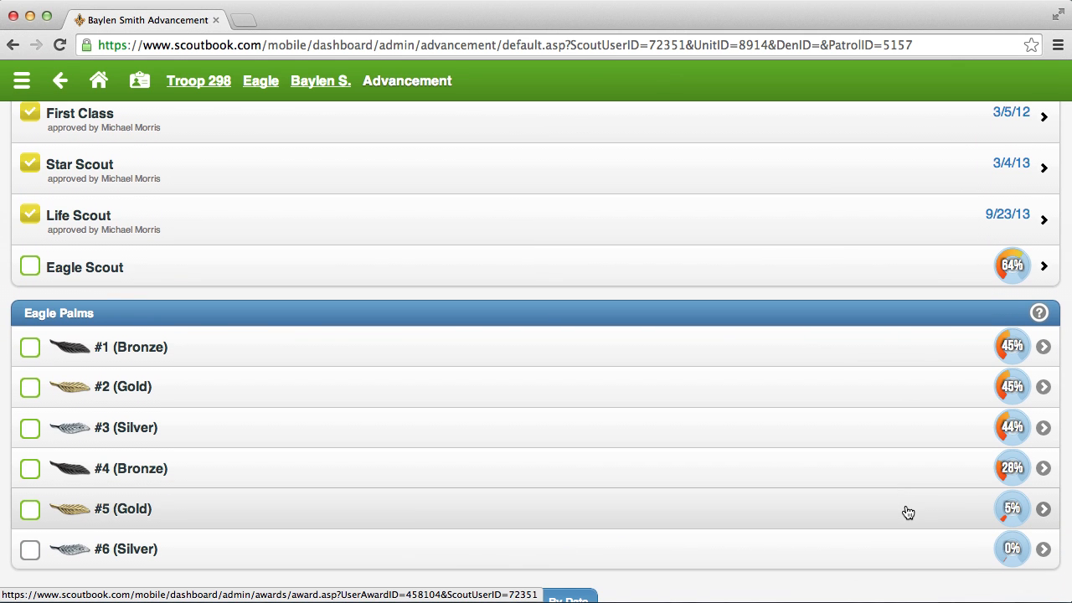
scroll(down, 3)
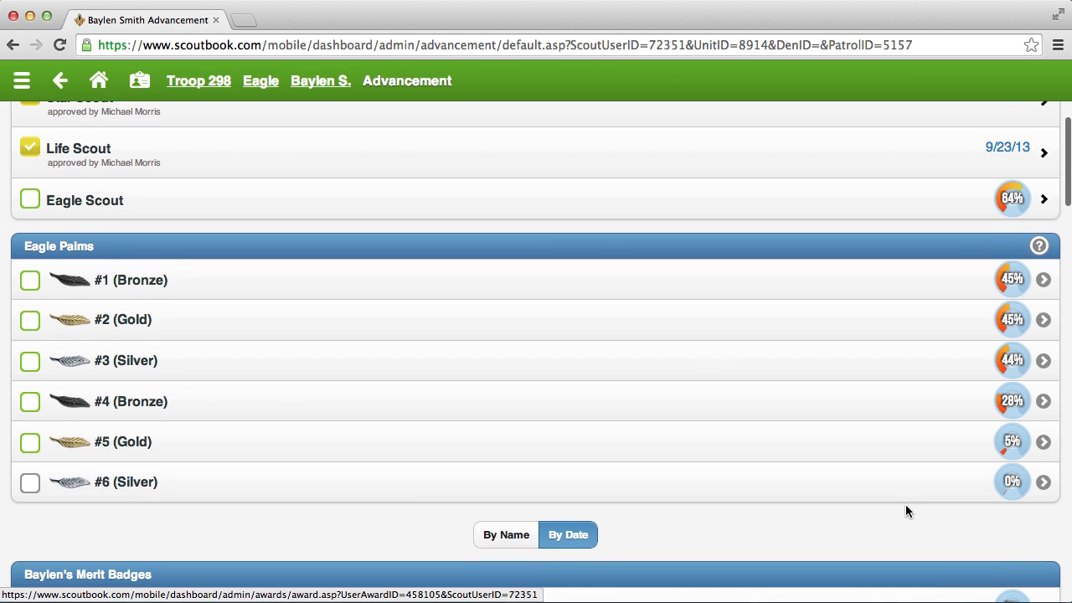
scroll(down, 3)
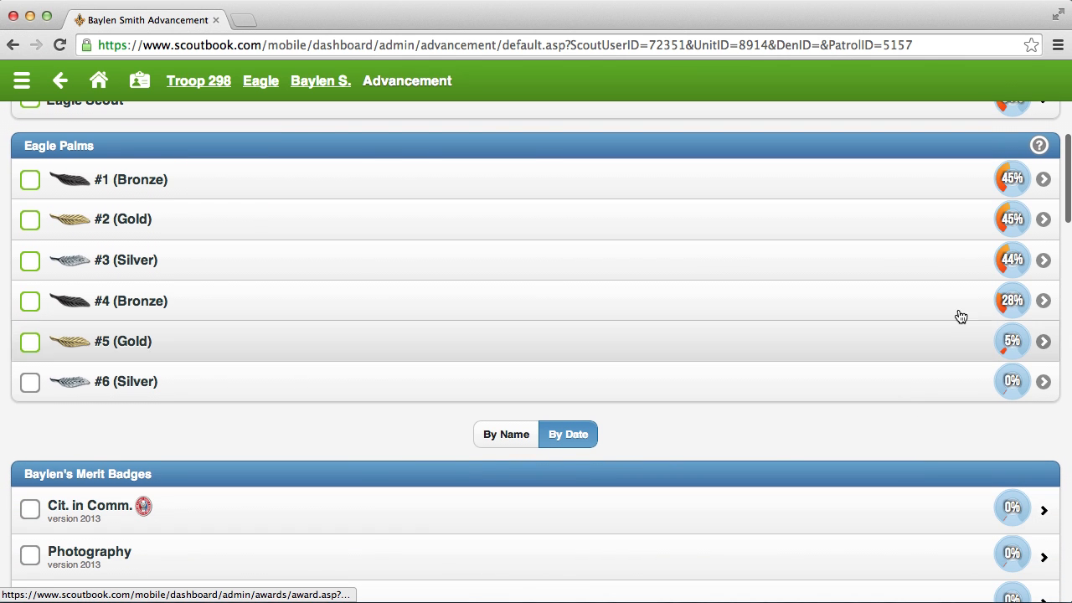
mouse_move(980, 314)
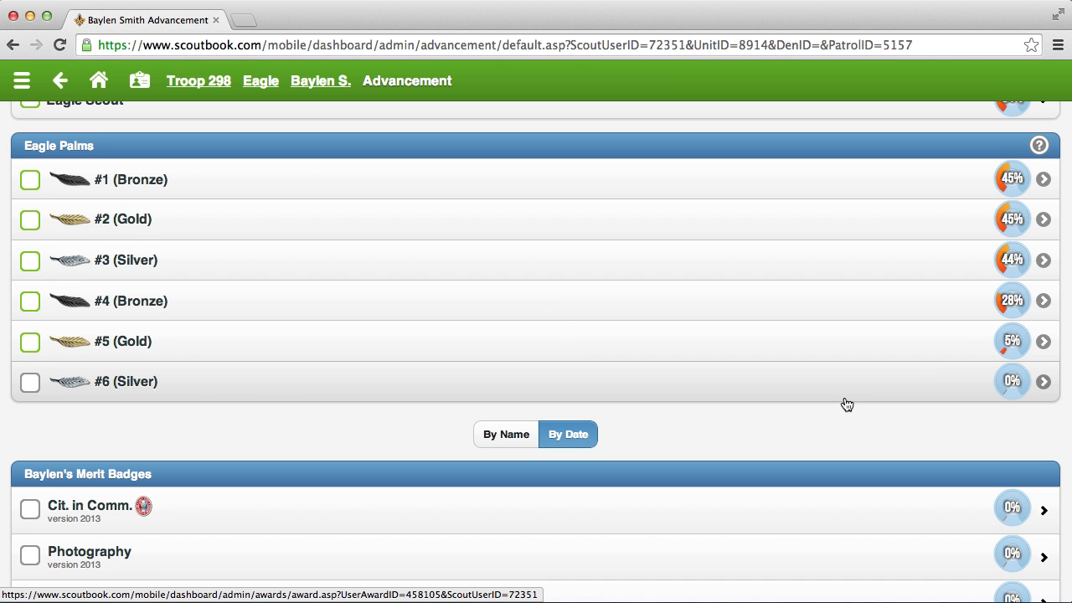
scroll(down, 3)
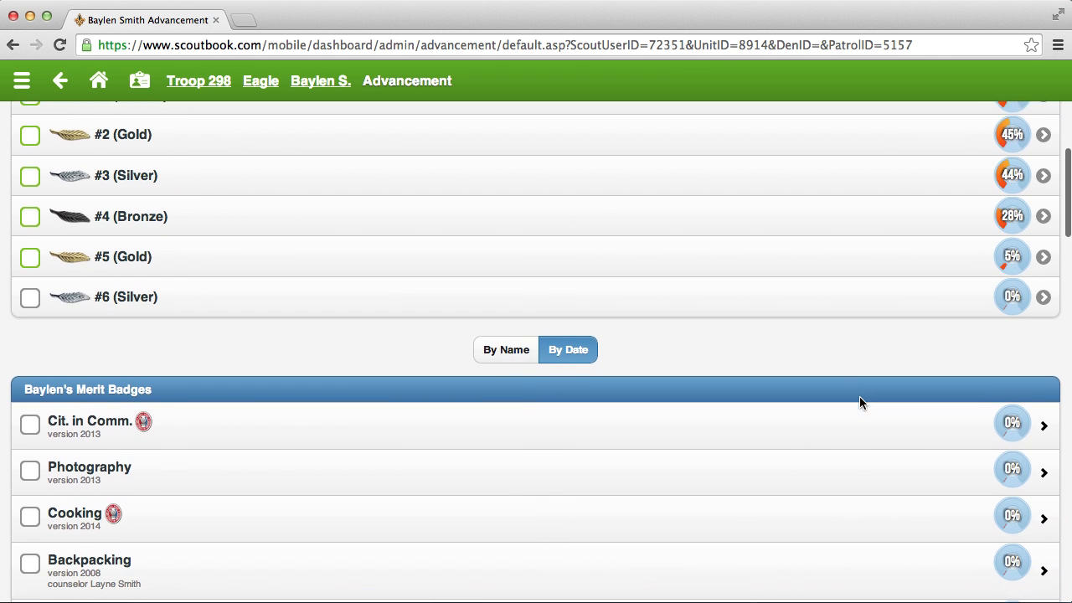
scroll(down, 3)
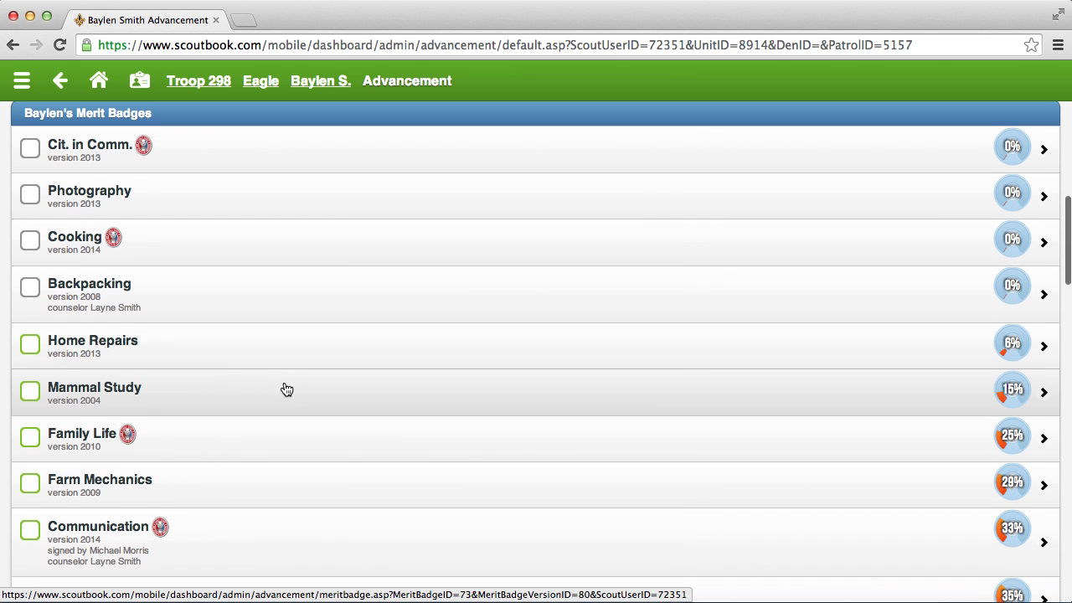
scroll(down, 3)
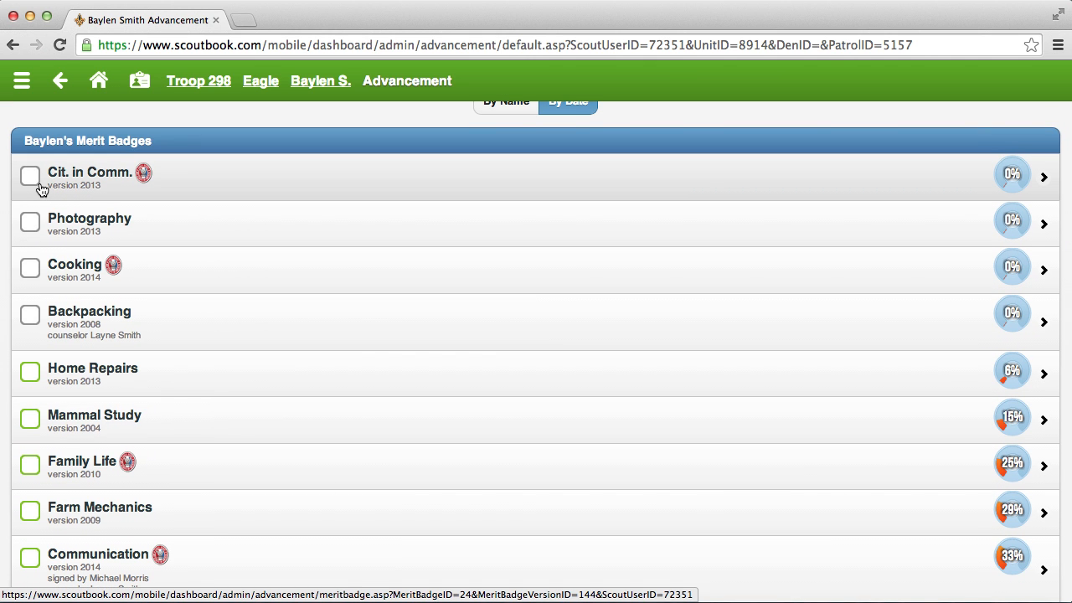
mouse_move(46, 187)
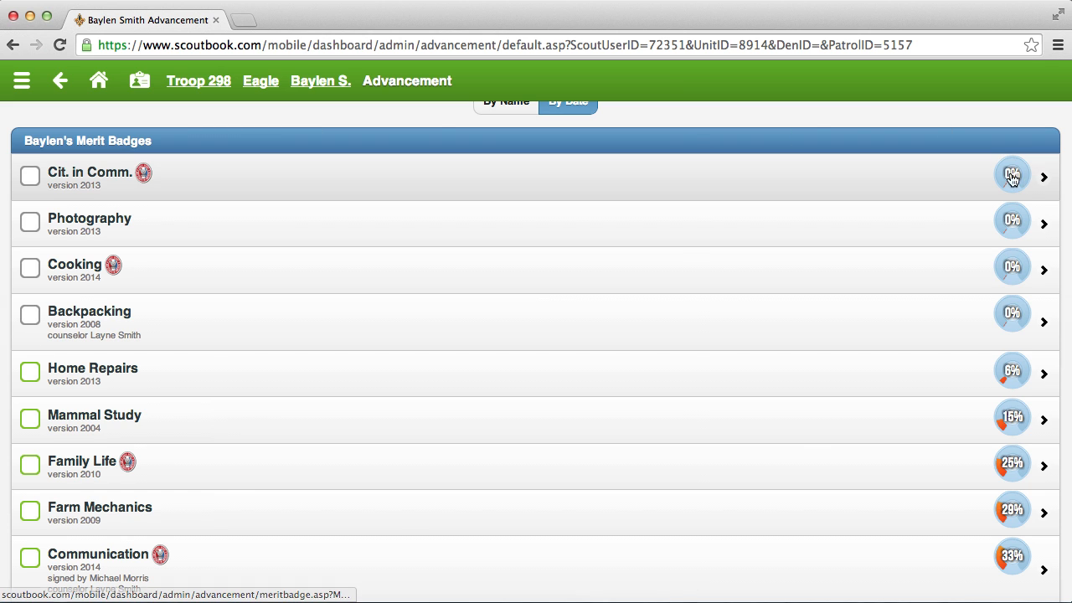
mouse_move(1011, 175)
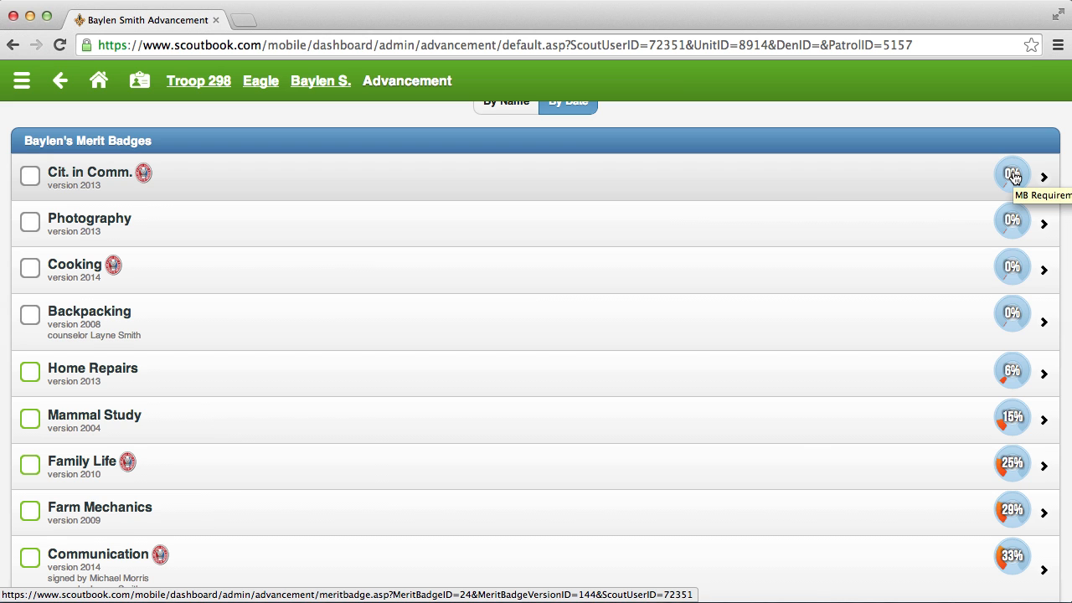
mouse_move(653, 181)
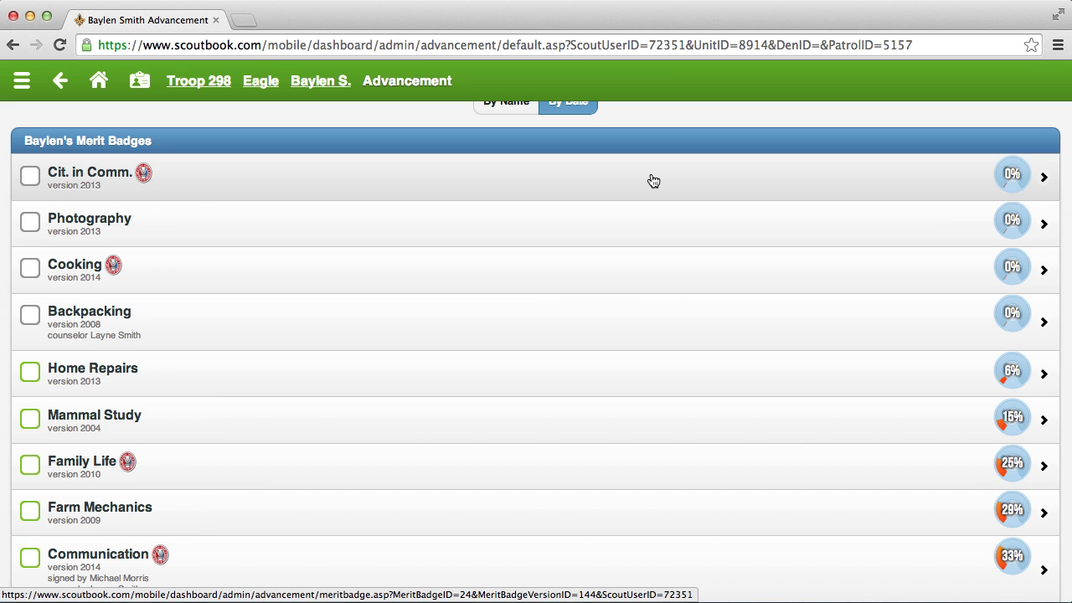
mouse_move(325, 191)
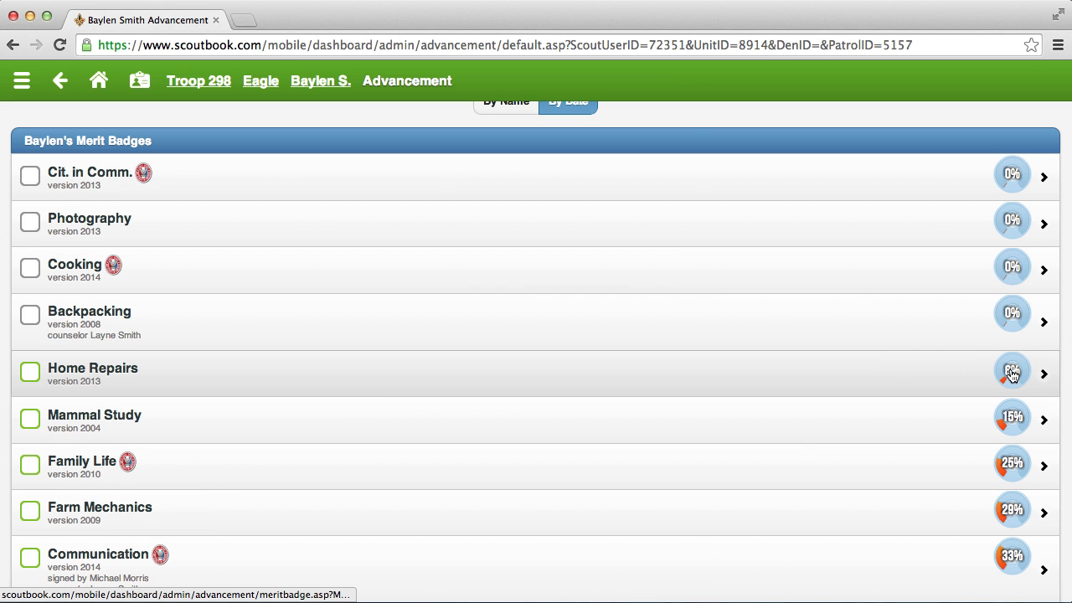
scroll(down, 3)
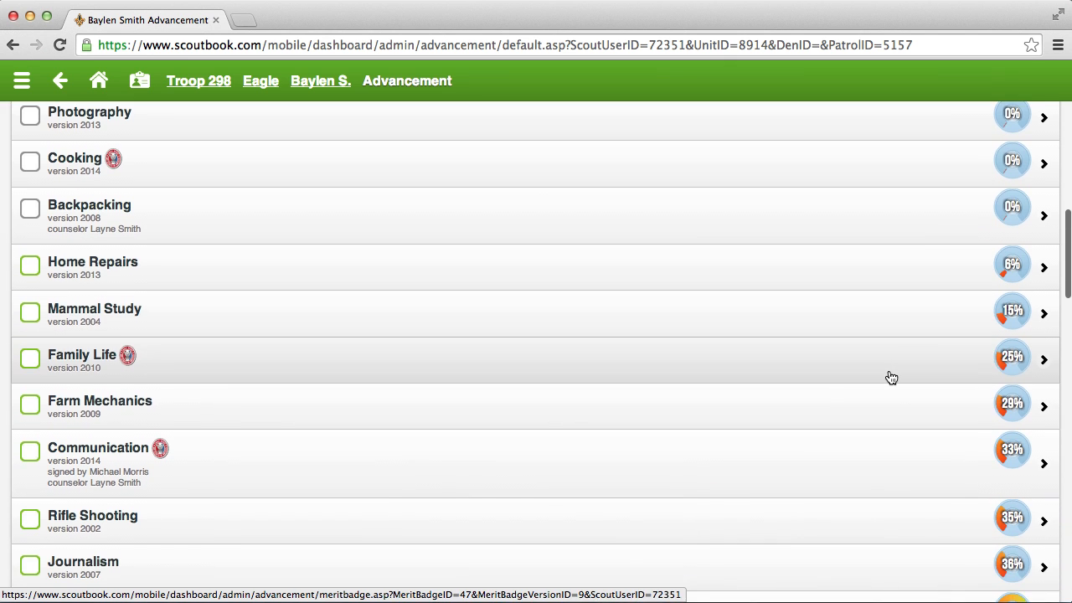
scroll(down, 3)
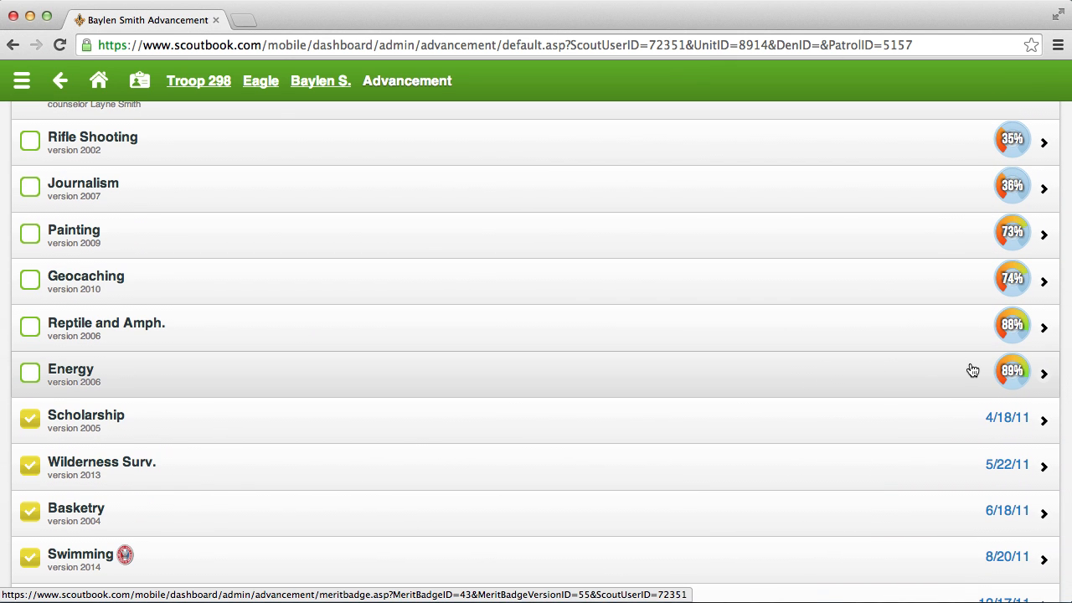
mouse_move(1013, 372)
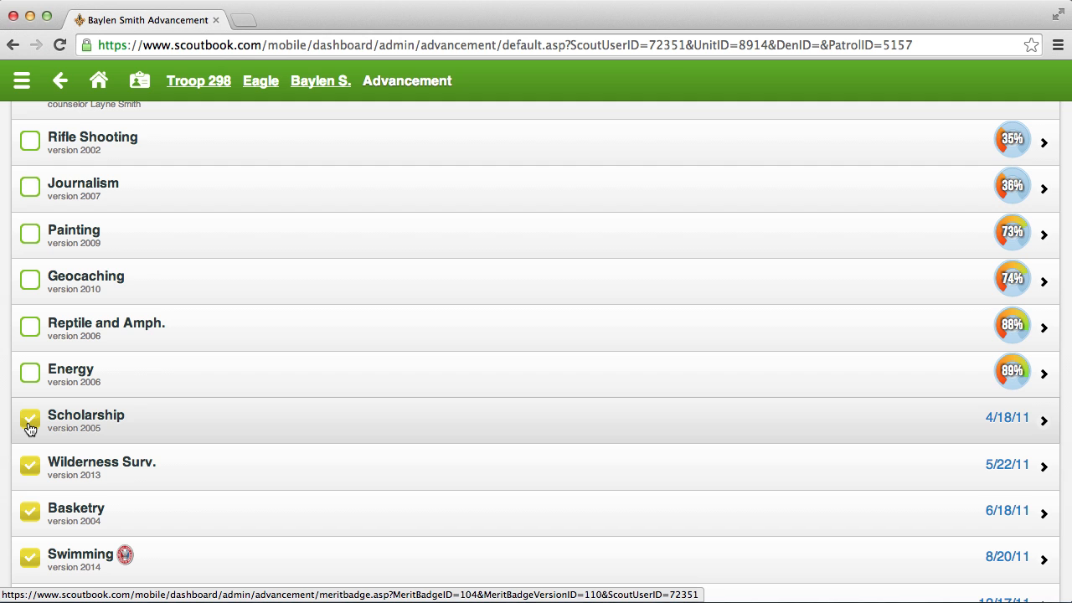
mouse_move(59, 429)
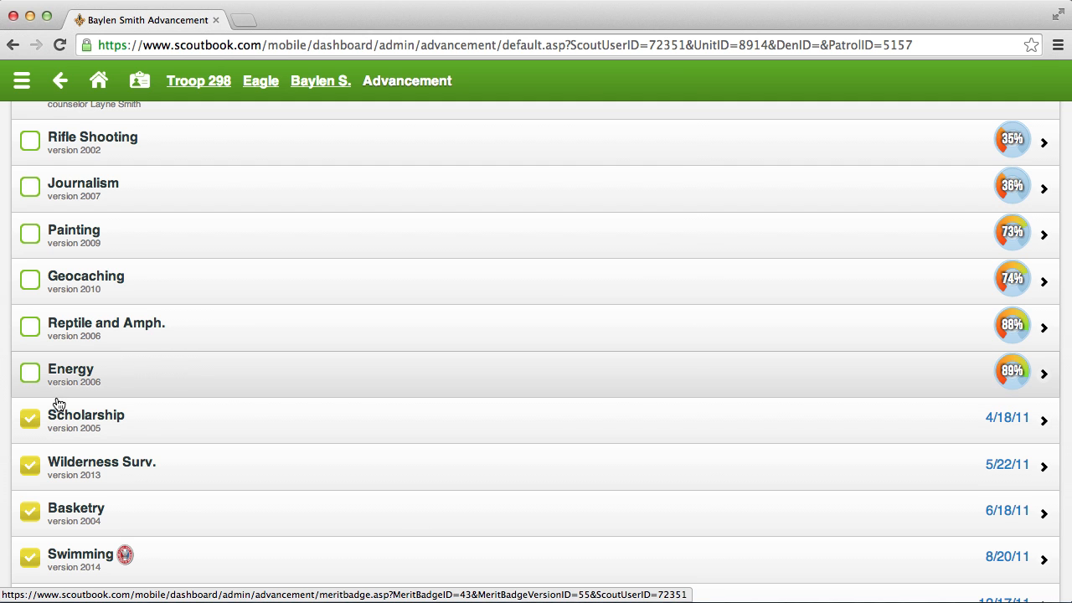
mouse_move(160, 372)
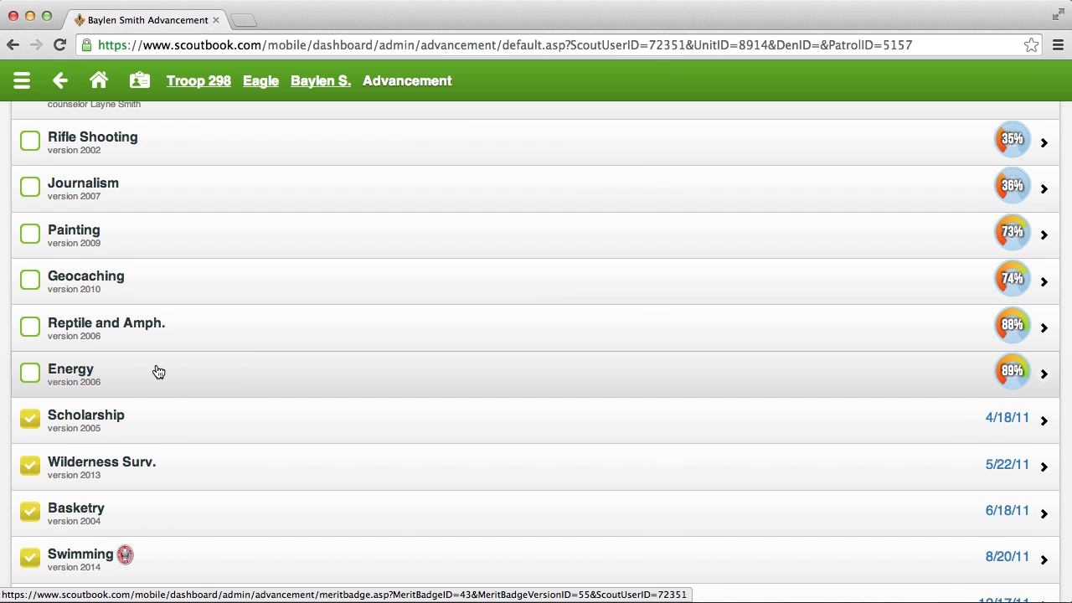
scroll(down, 3)
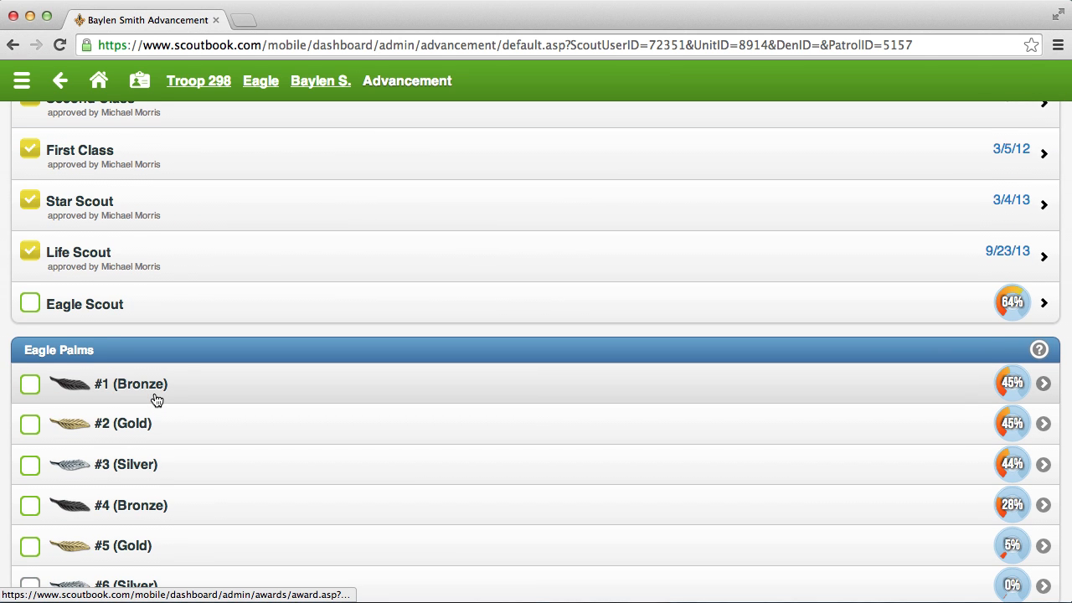
scroll(up, 3)
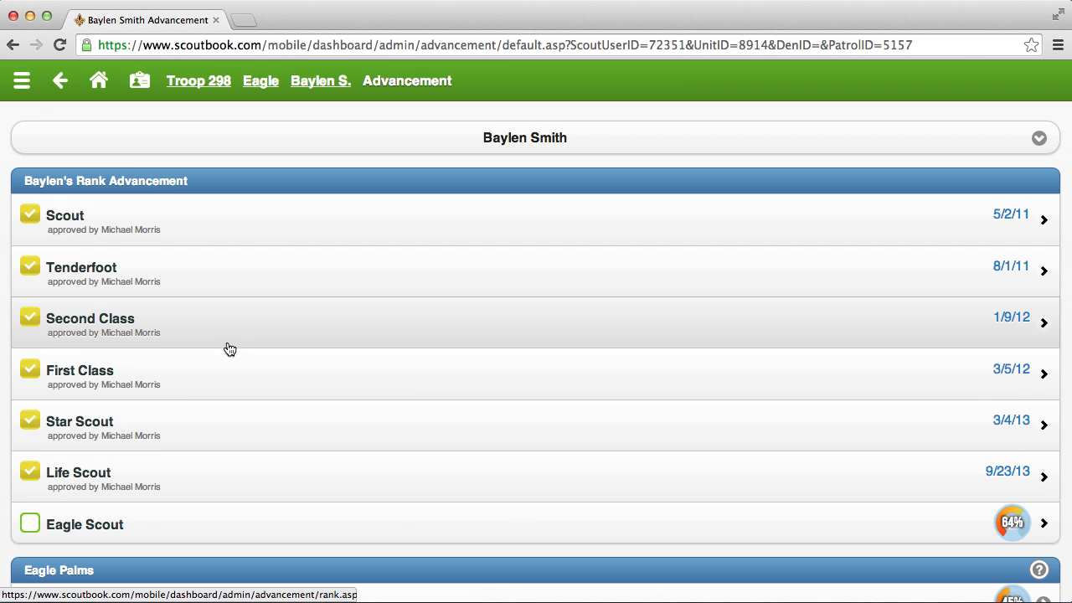
scroll(down, 3)
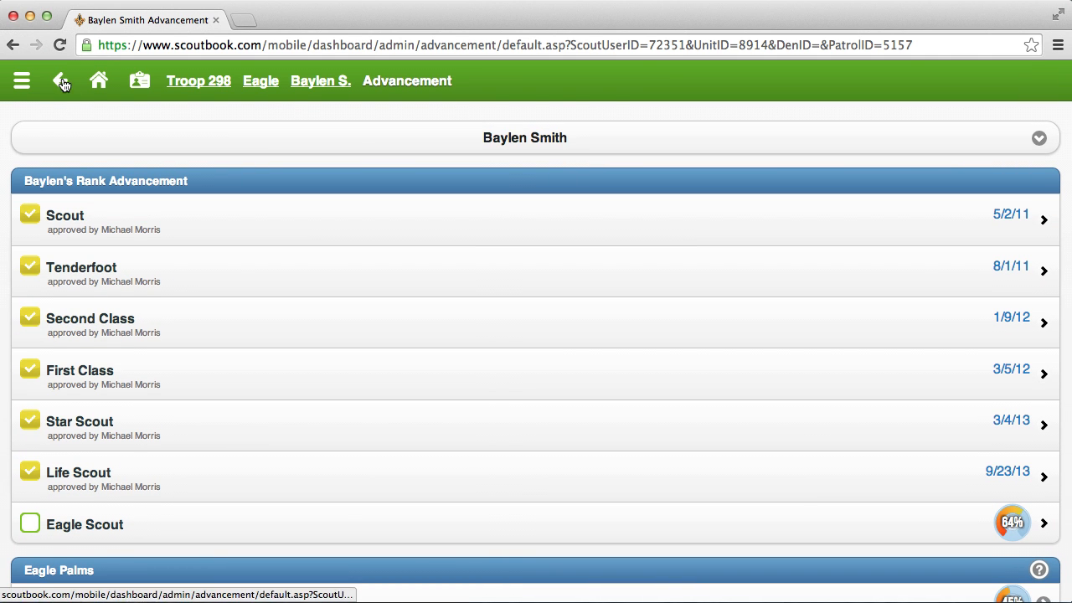
click(62, 80)
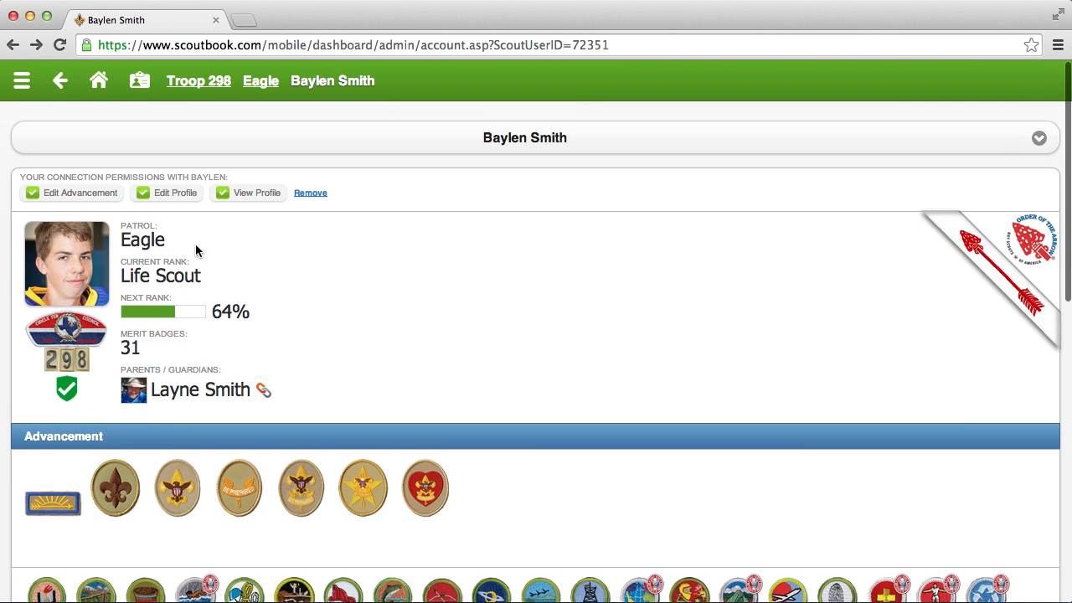
scroll(down, 3)
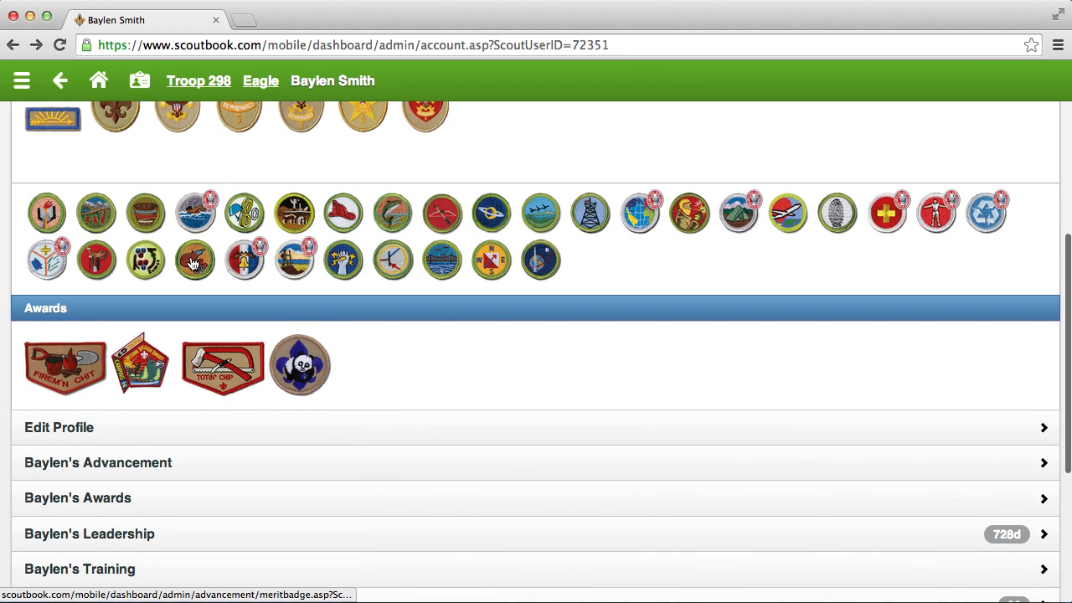
scroll(down, 3)
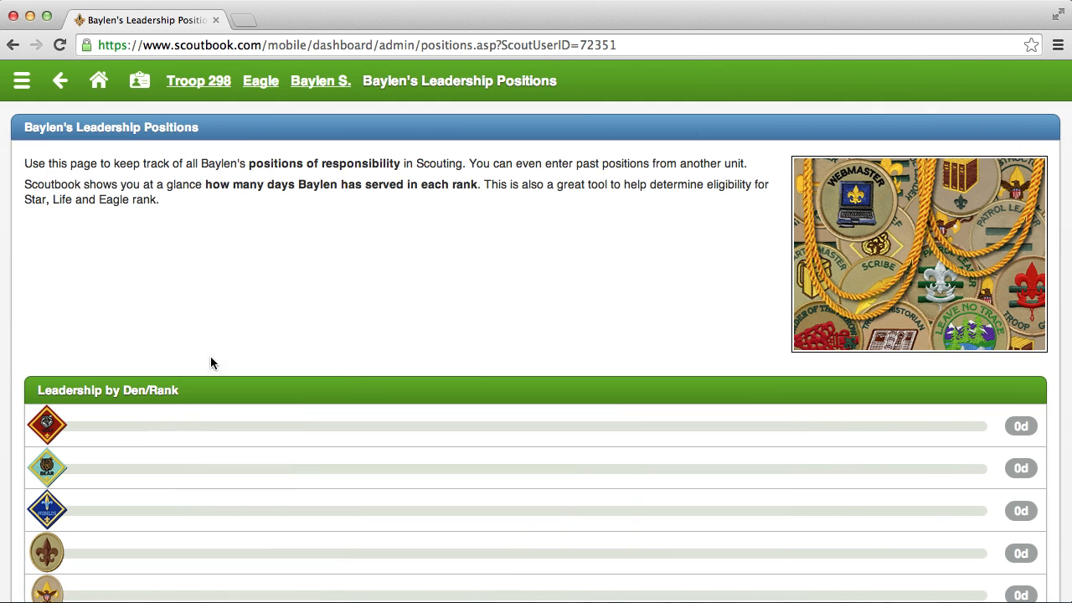
Scroll to the Leadership by Rank bars showing 329, 203 and 196 days, 728 total.
scroll(down, 3)
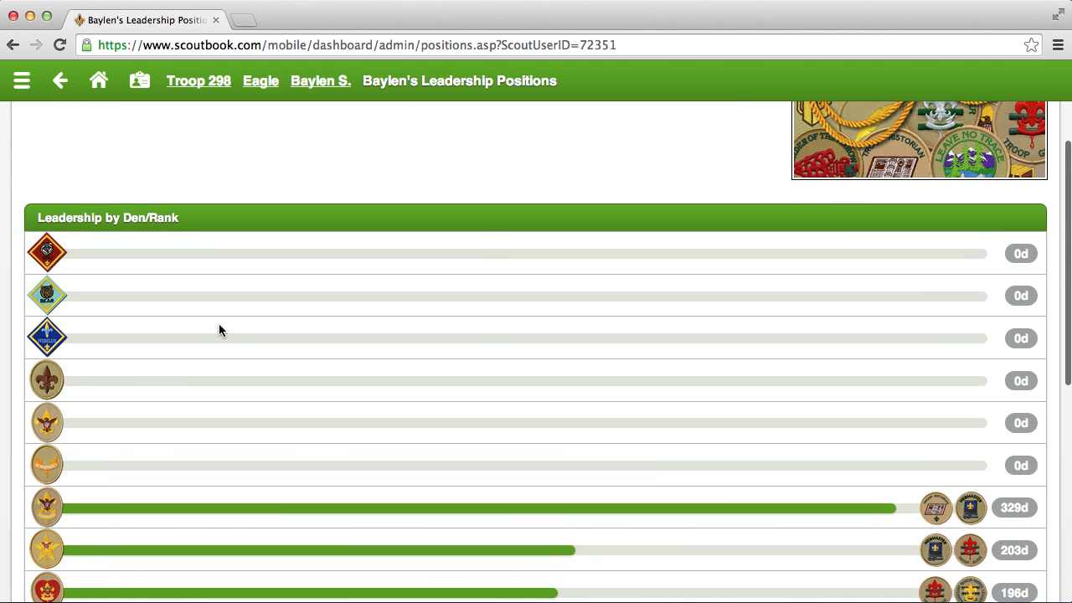
scroll(down, 3)
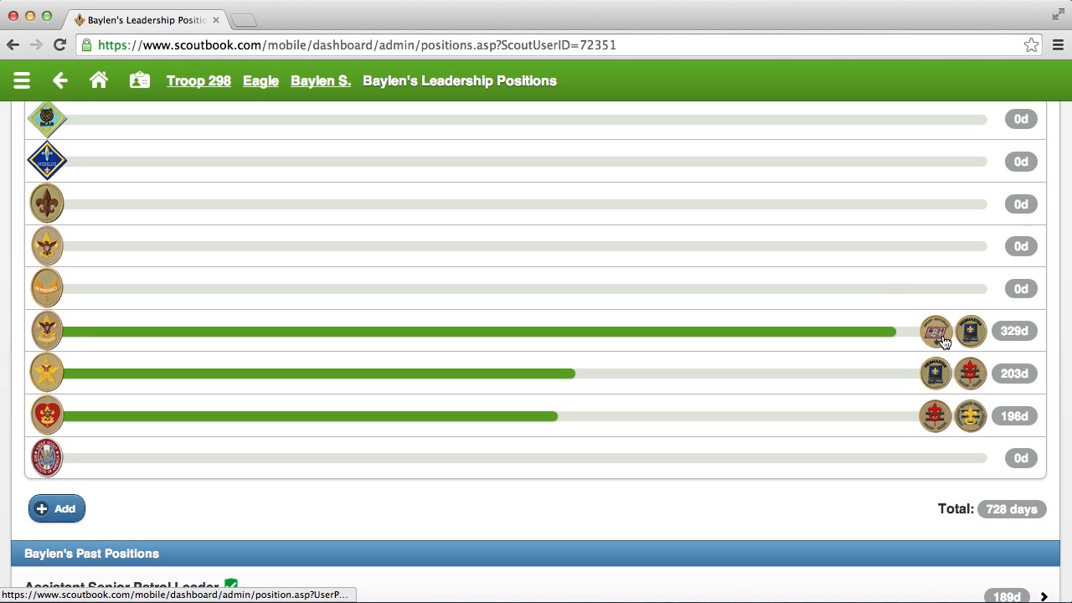
mouse_move(975, 331)
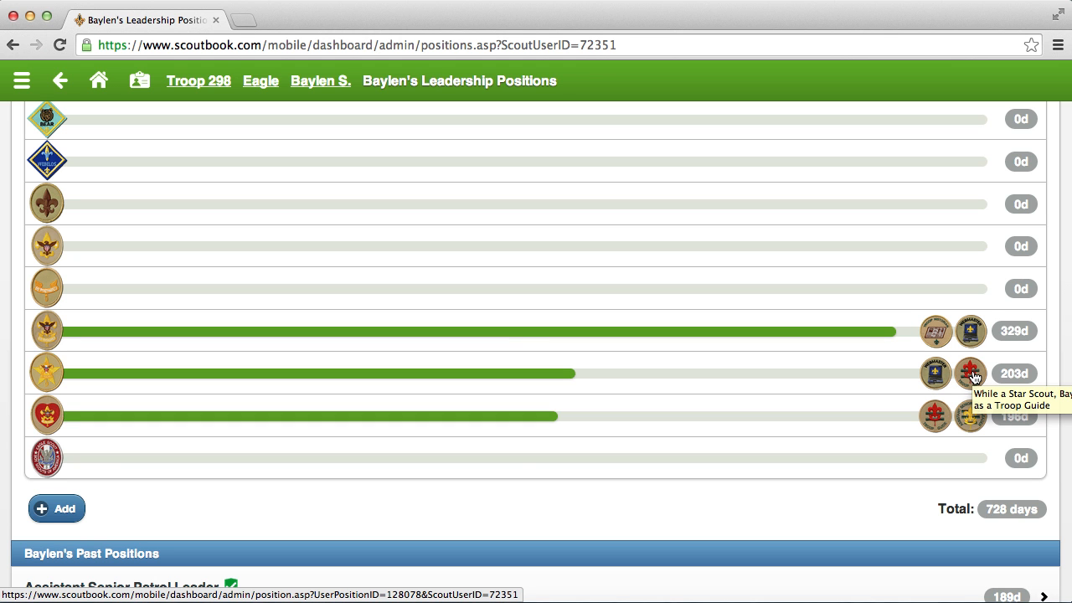
mouse_move(972, 427)
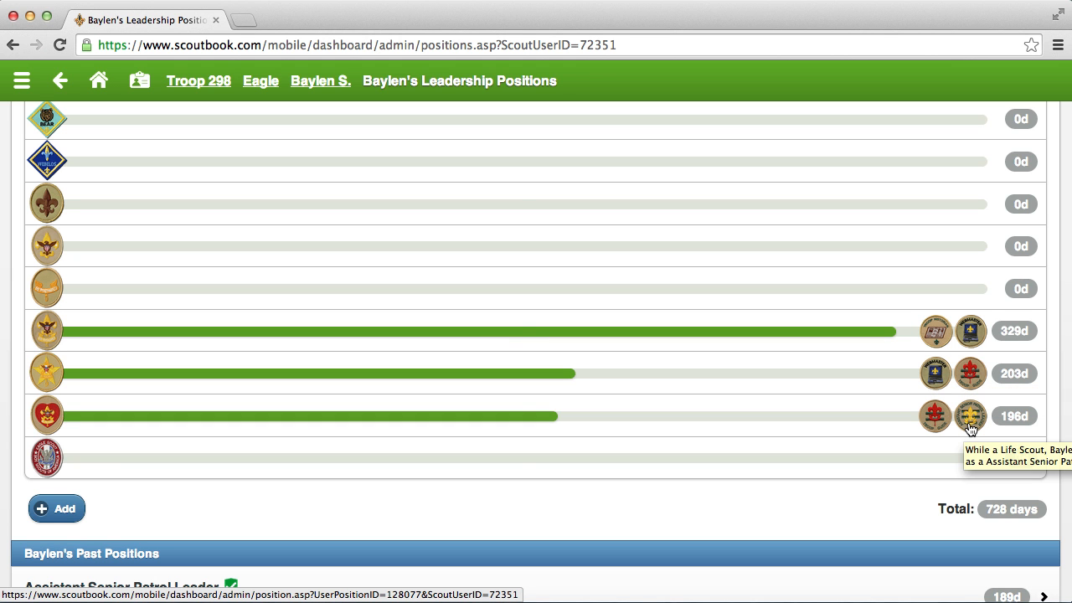
mouse_move(633, 288)
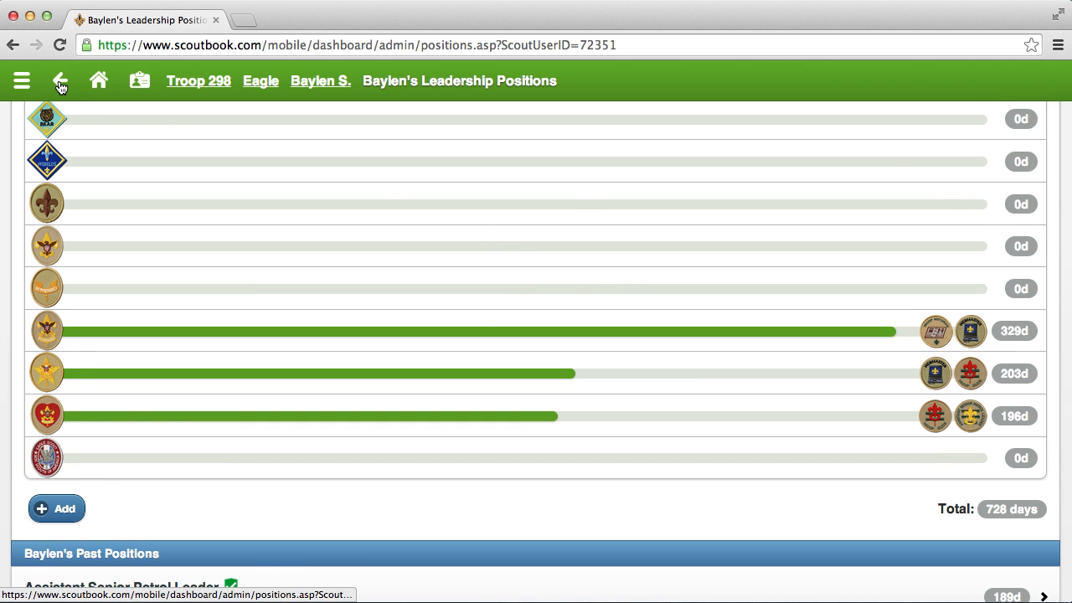
click(60, 81)
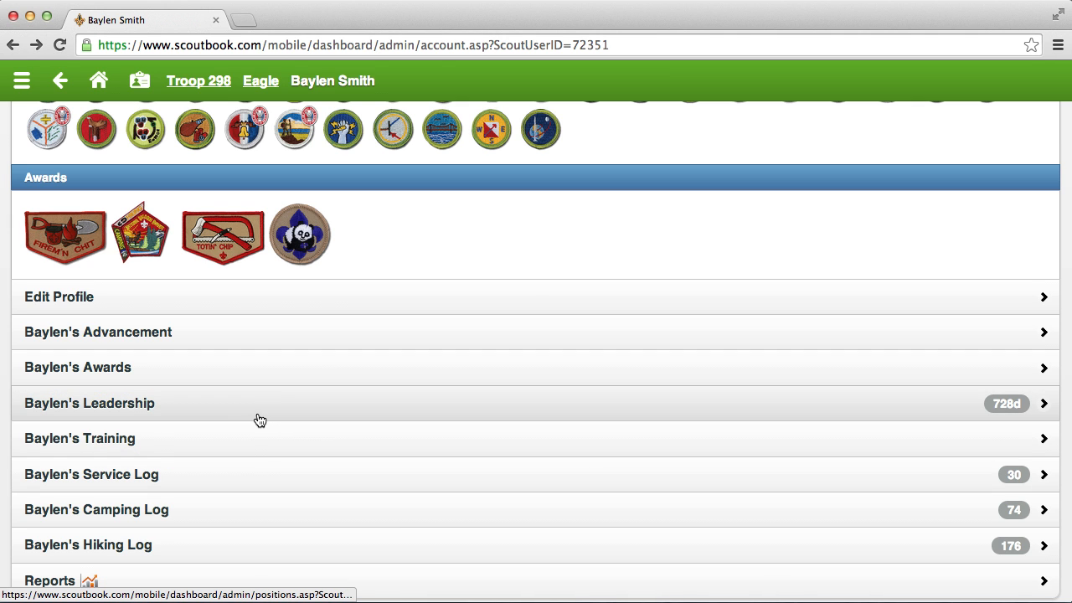
mouse_move(548, 473)
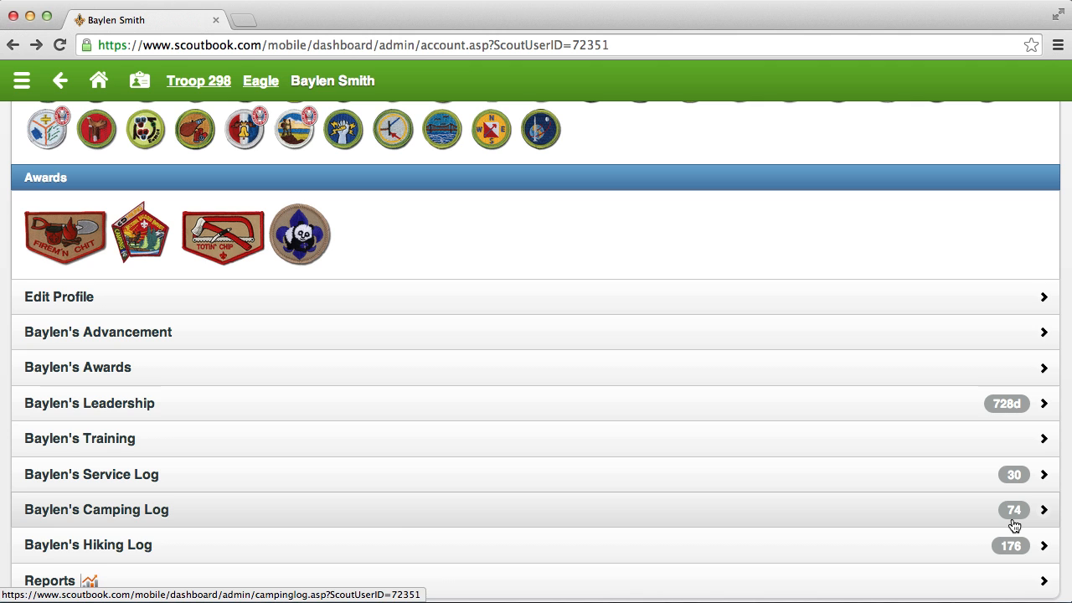
mouse_move(1015, 556)
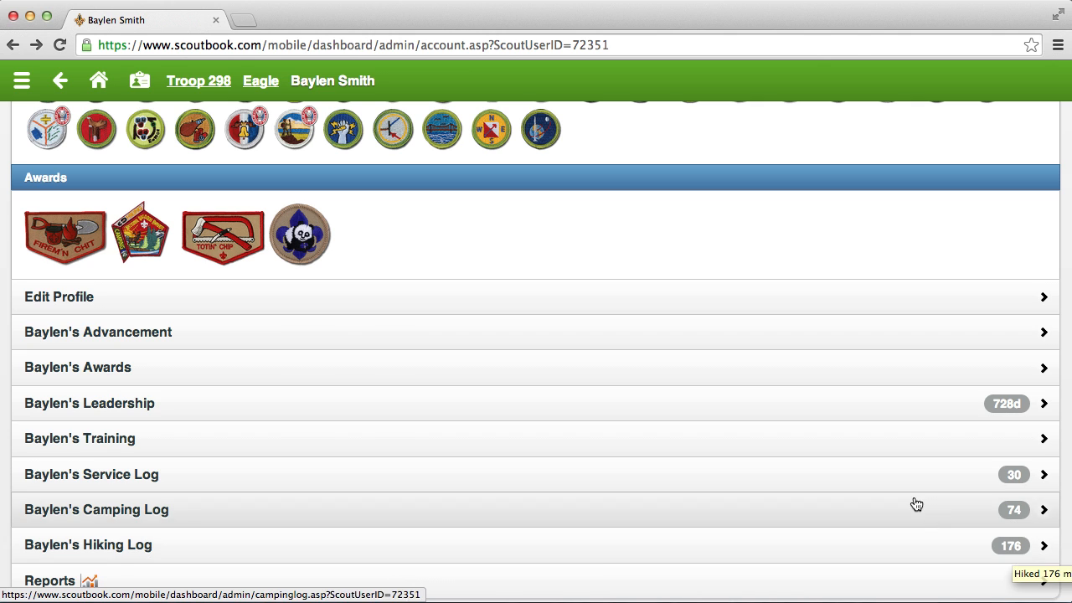
scroll(down, 3)
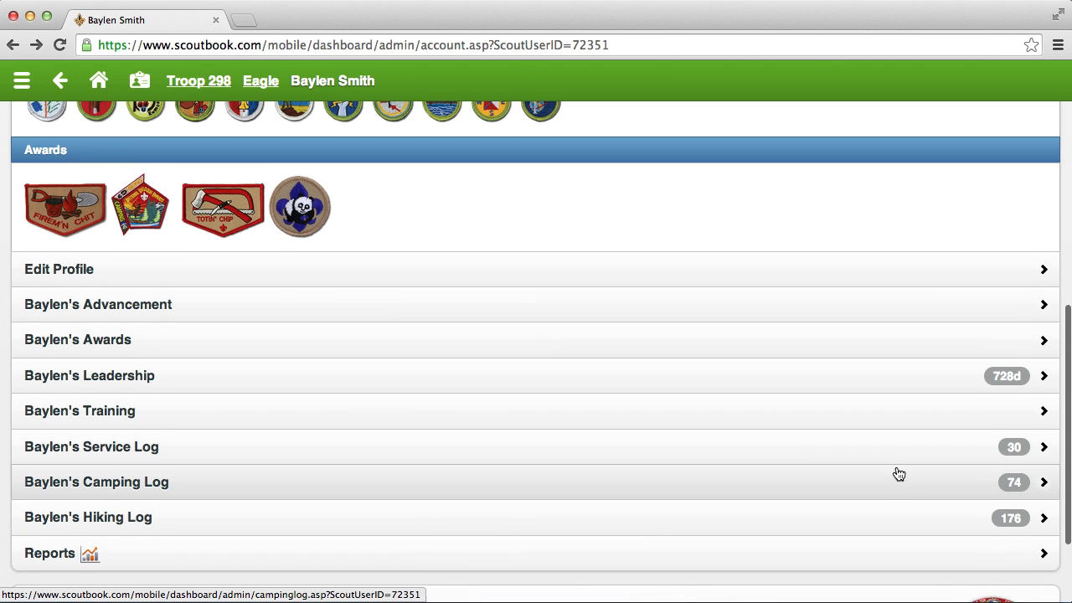
scroll(up, 3)
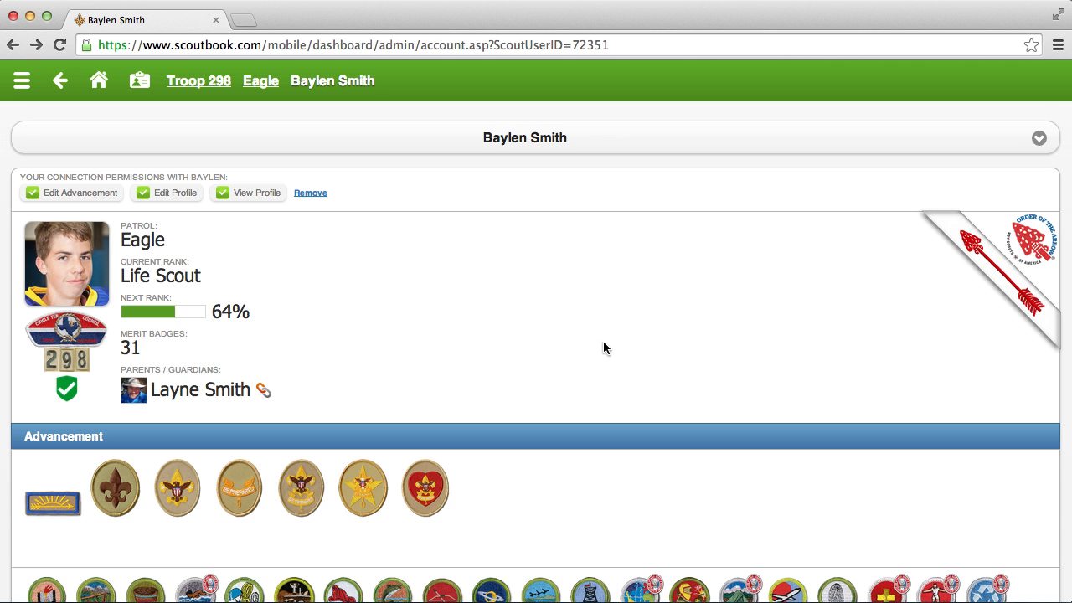
mouse_move(161, 177)
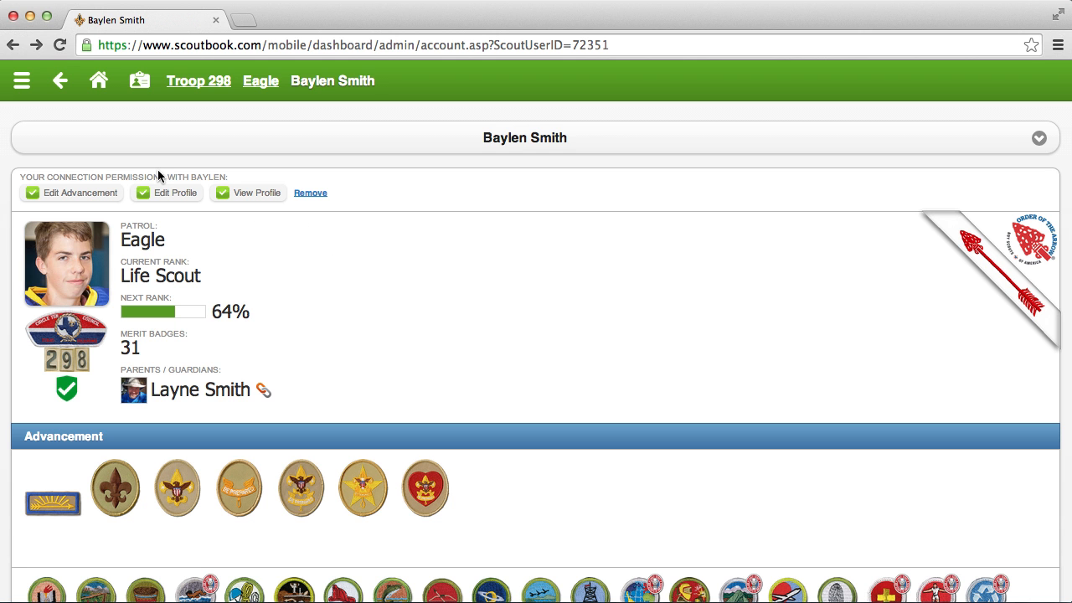
click(60, 80)
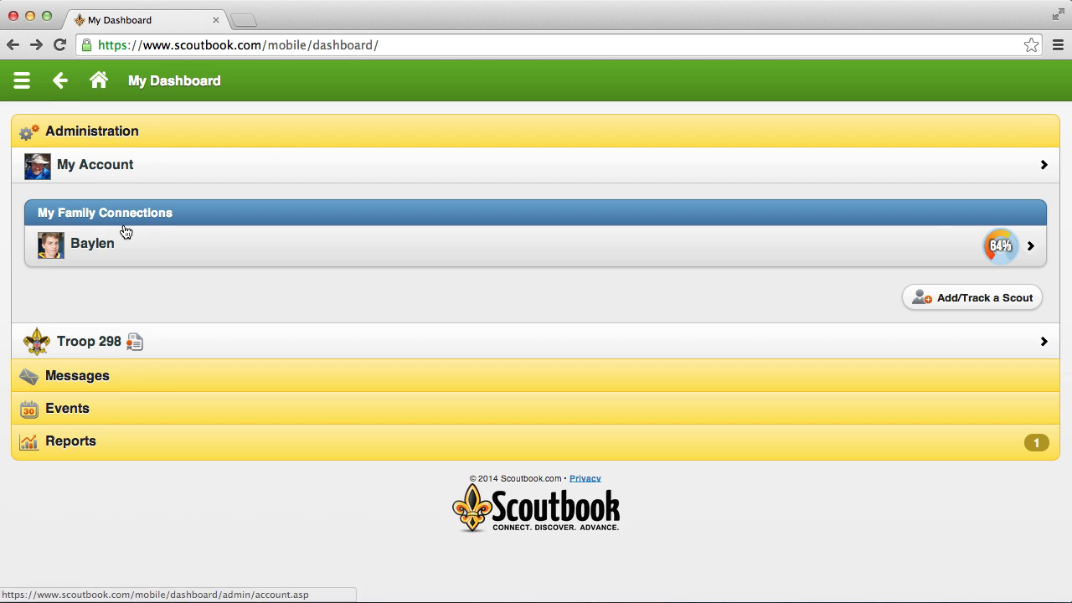
mouse_move(179, 239)
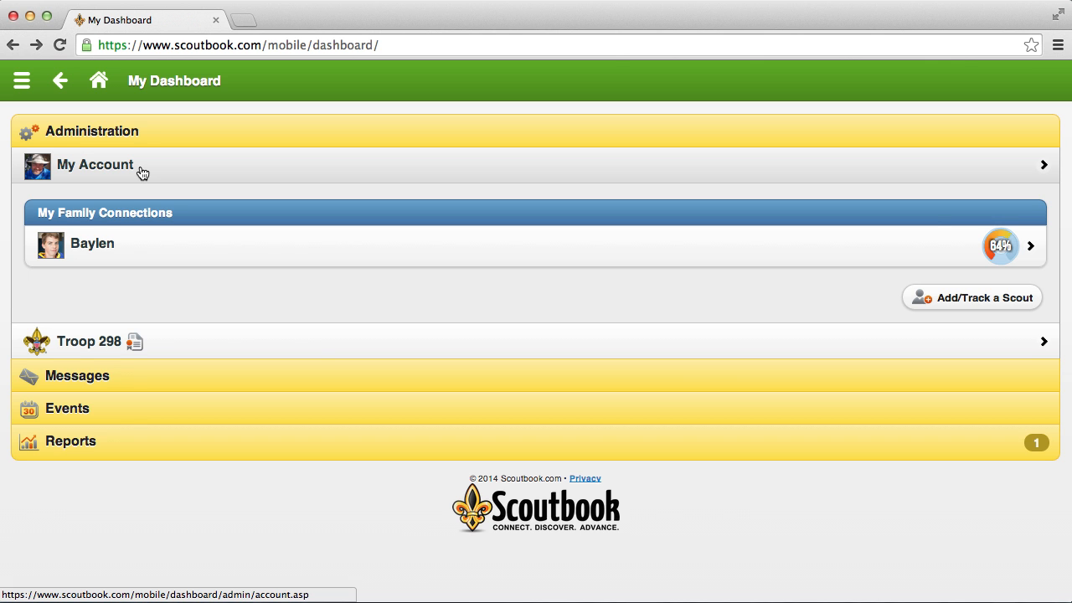
click(94, 164)
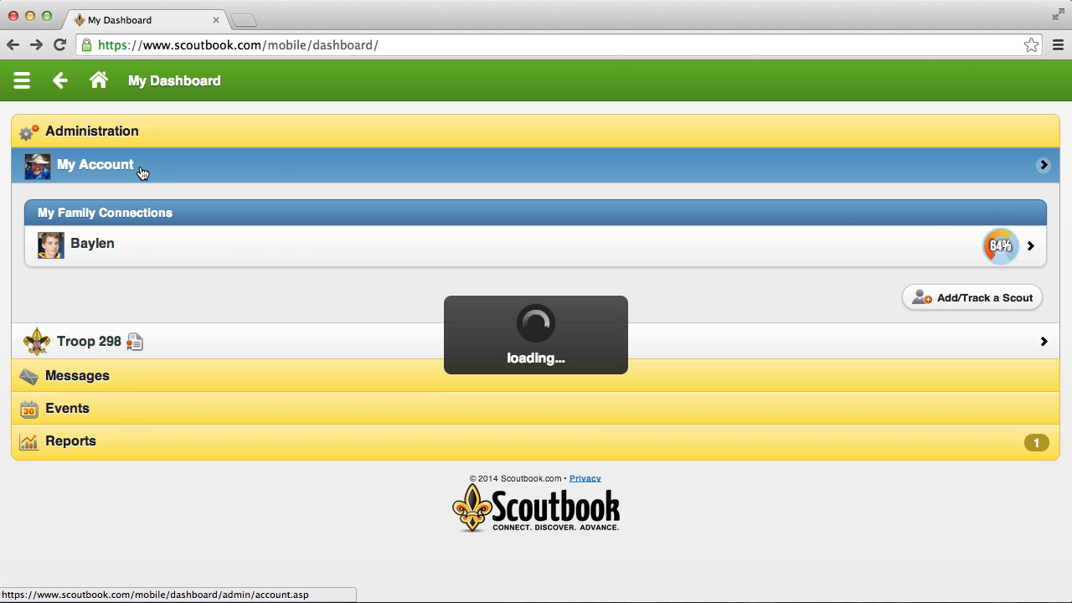
click(94, 164)
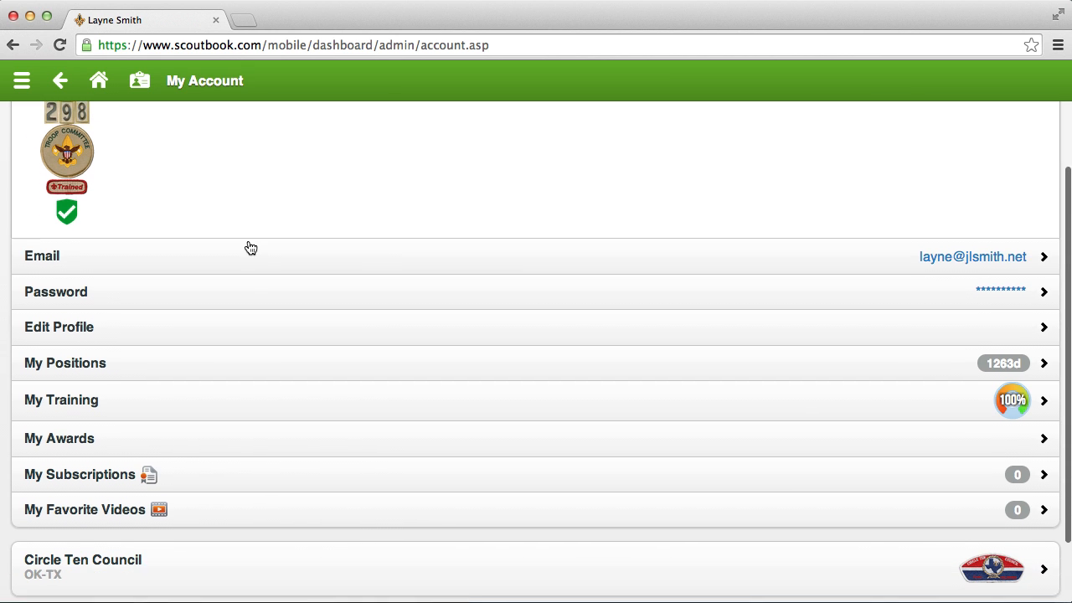
scroll(down, 3)
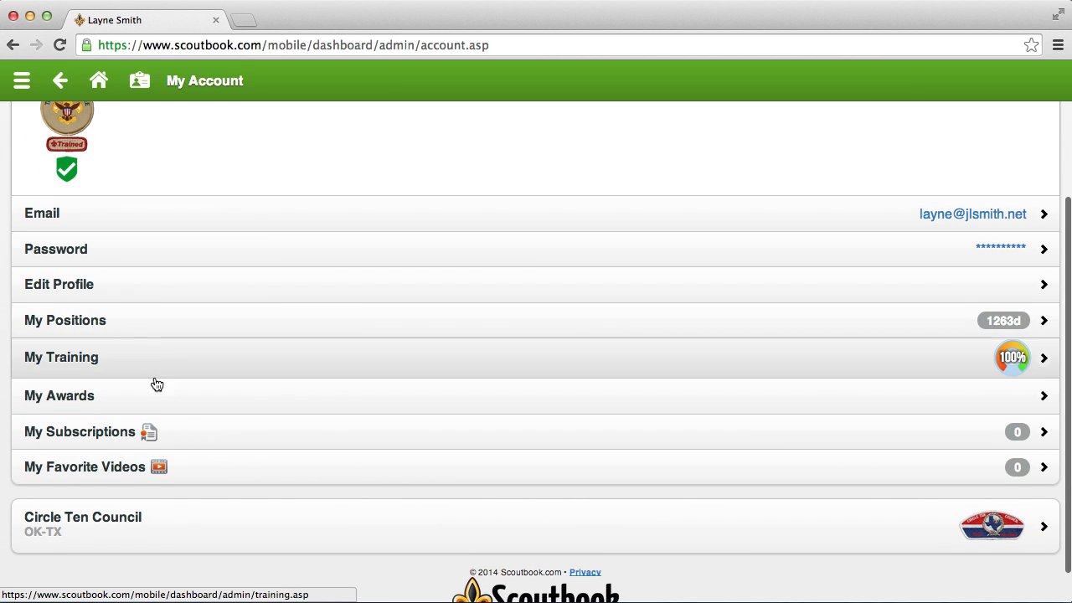
mouse_move(168, 347)
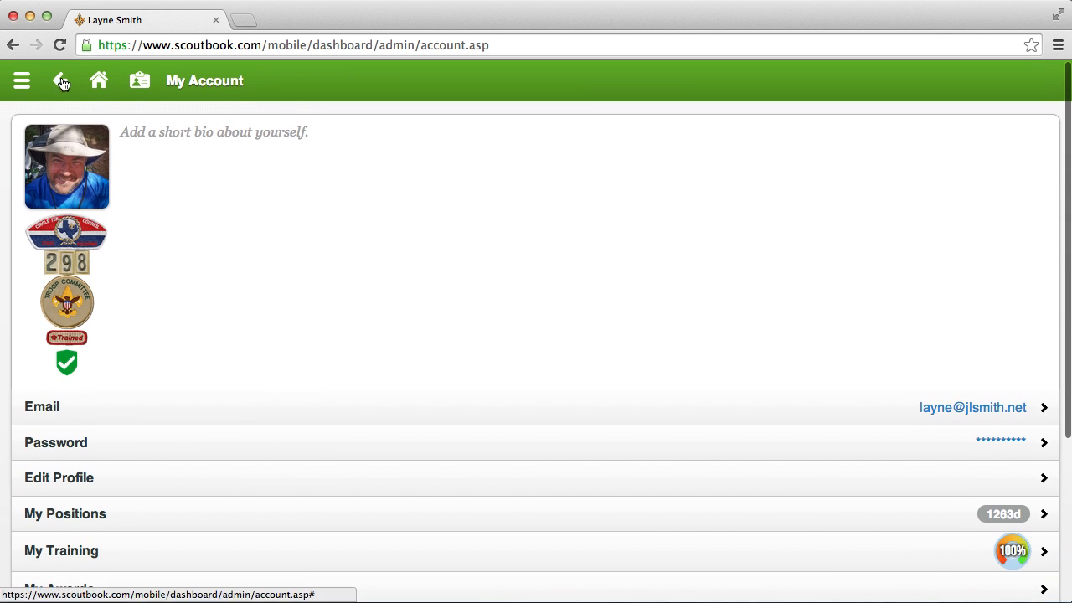
mouse_move(60, 80)
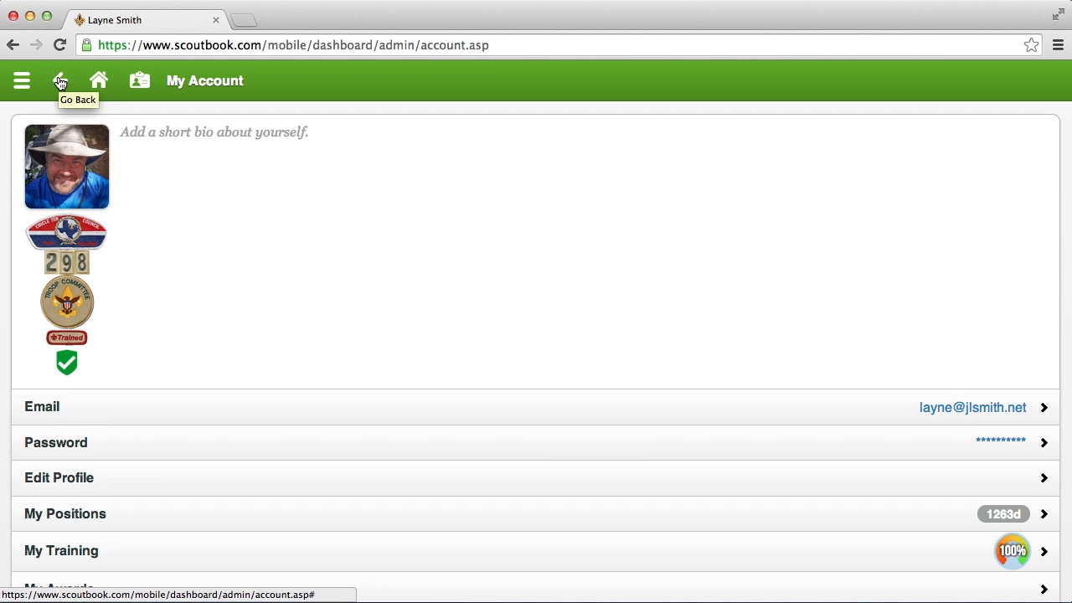
click(60, 80)
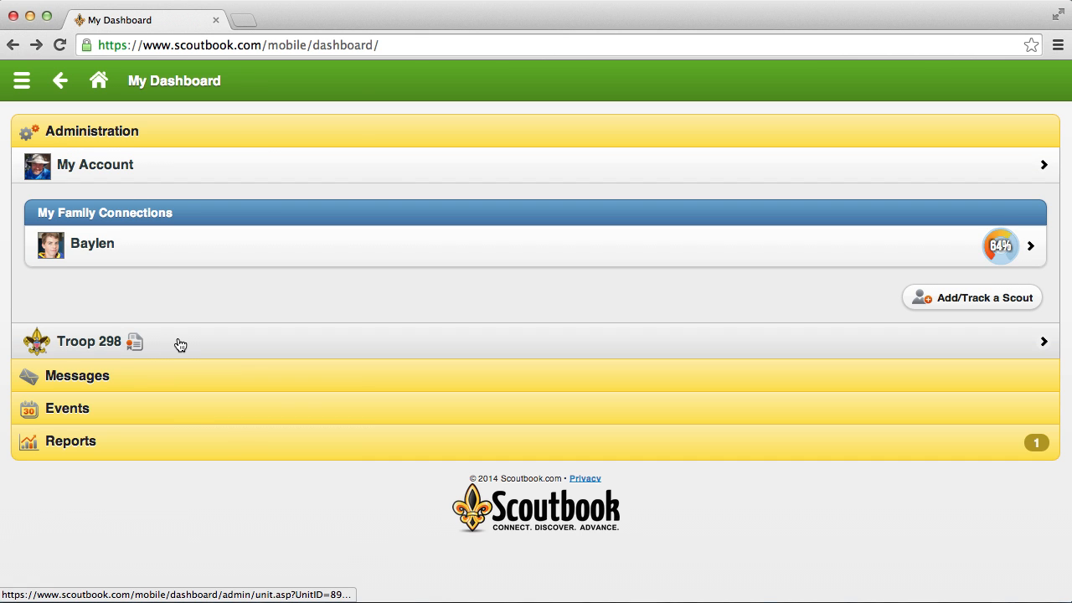
click(89, 342)
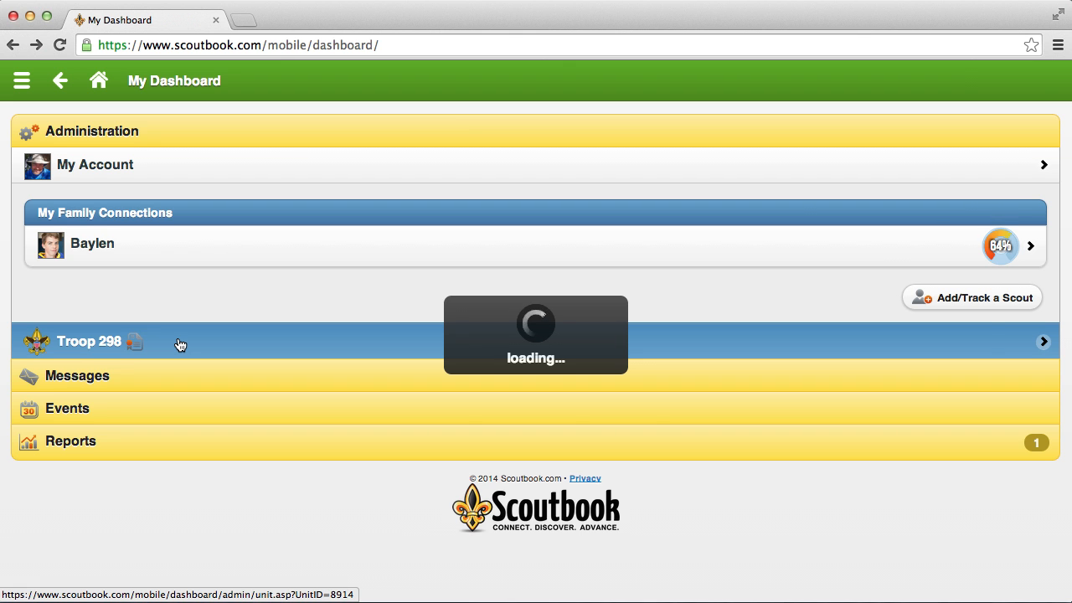
click(87, 341)
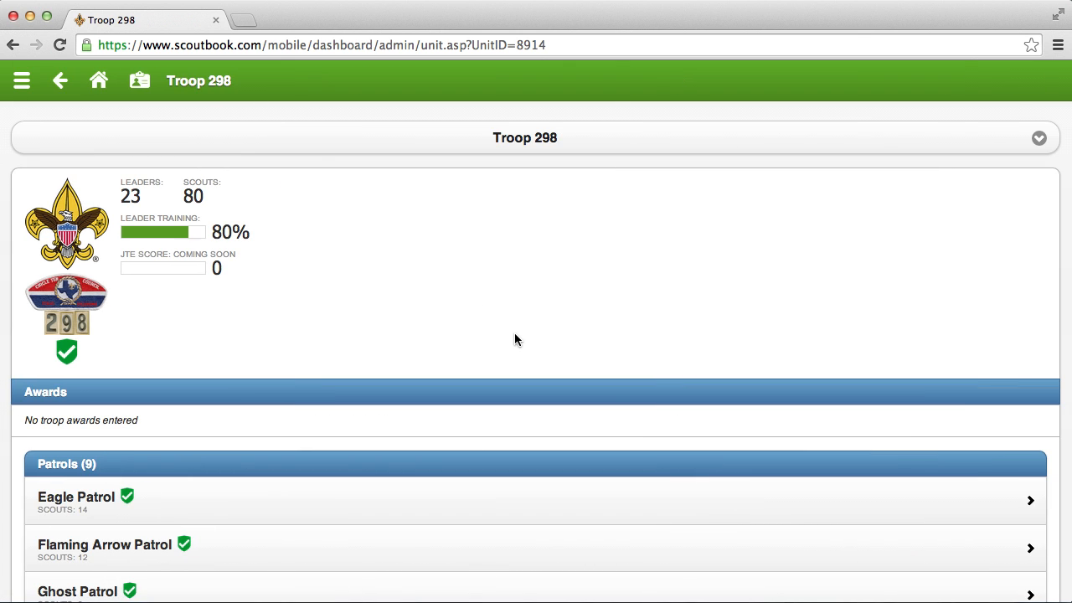
mouse_move(138, 197)
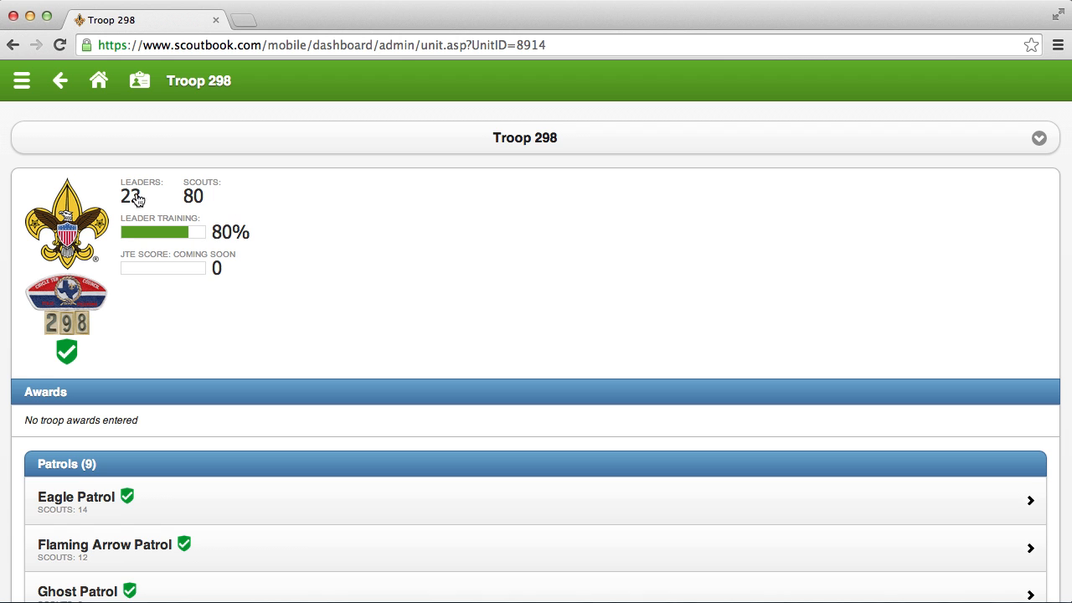
mouse_move(197, 204)
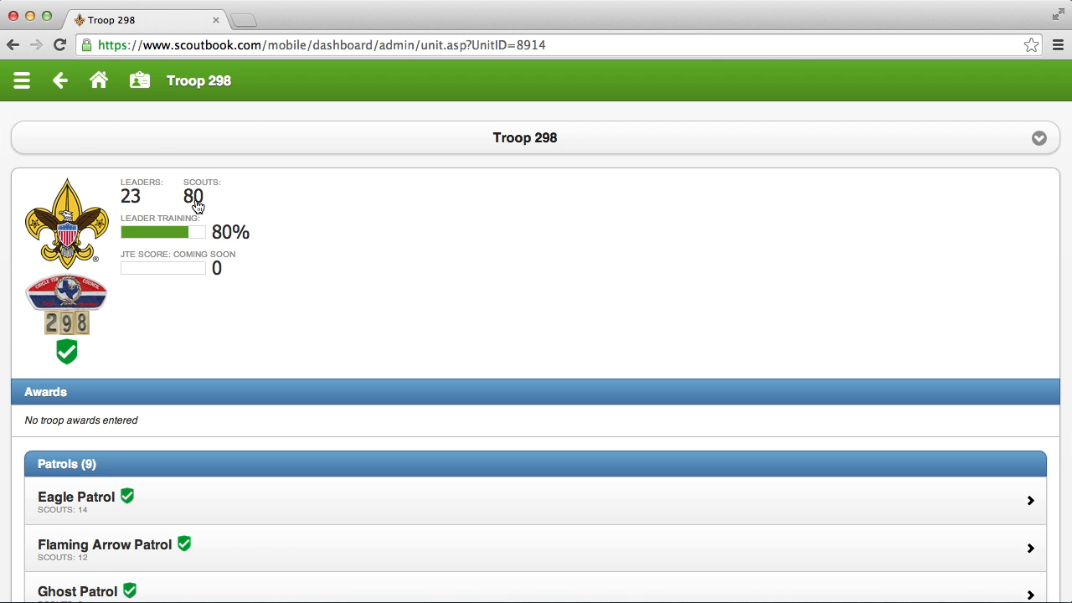
mouse_move(183, 229)
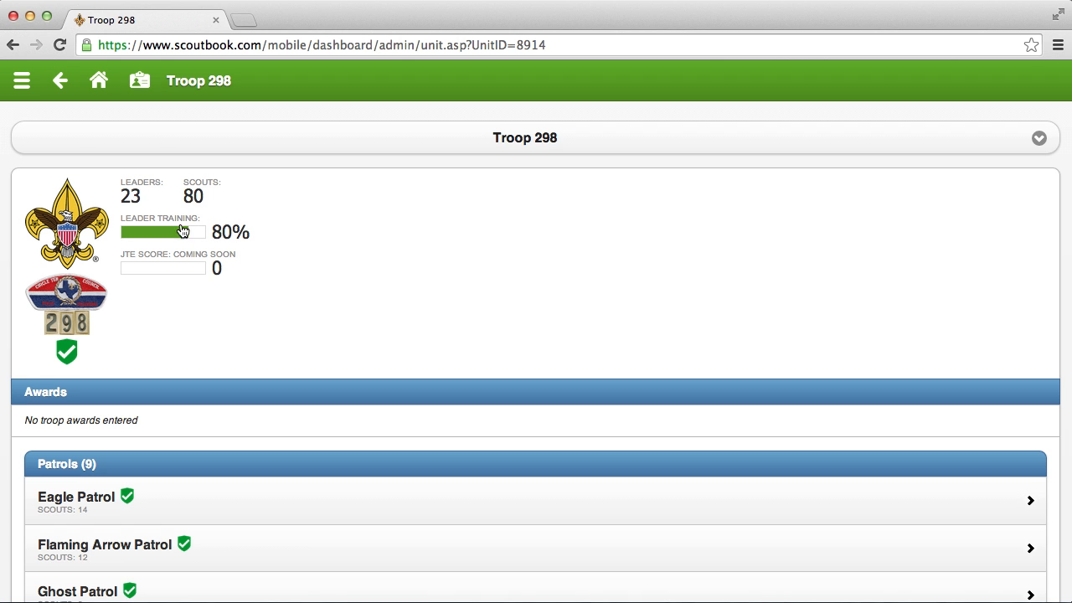
mouse_move(268, 288)
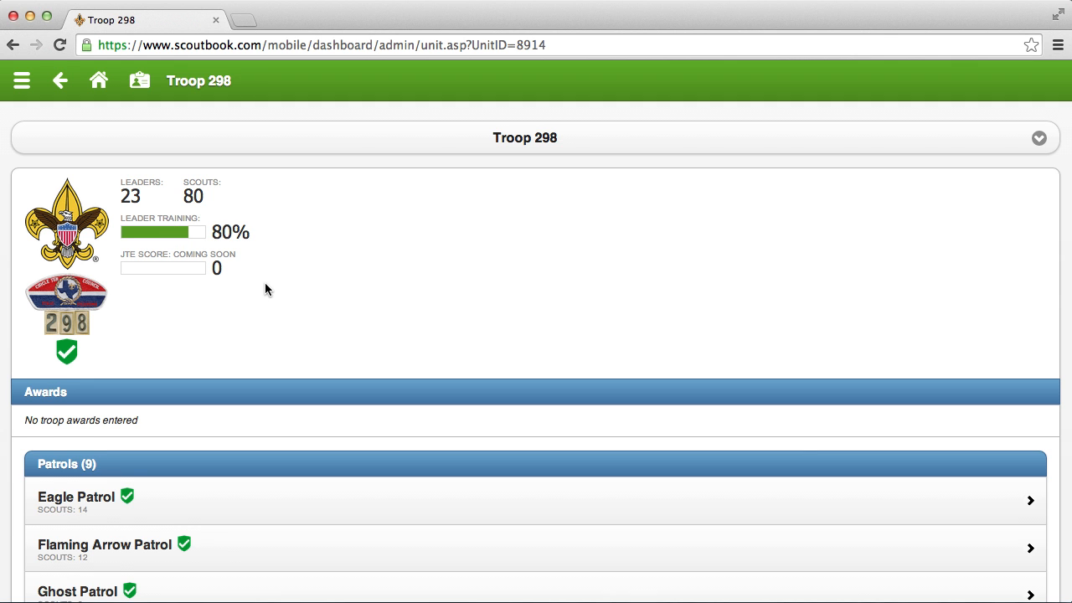
scroll(down, 3)
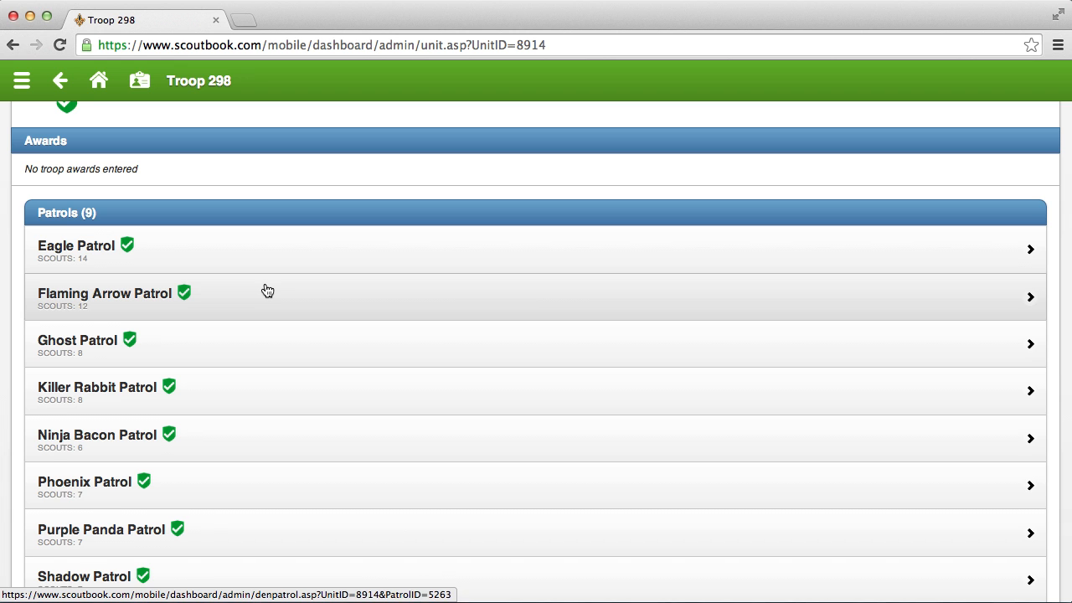
Scroll the Eagle Patrol page through its adult leader, 14 scouts, forum, messaging and quick entry.
scroll(down, 3)
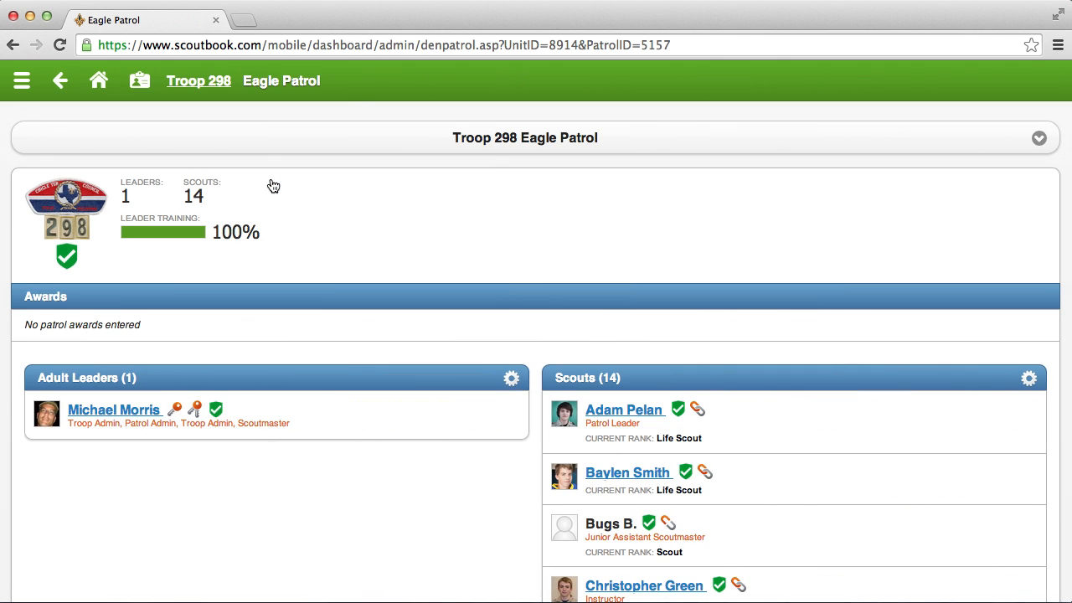
mouse_move(234, 240)
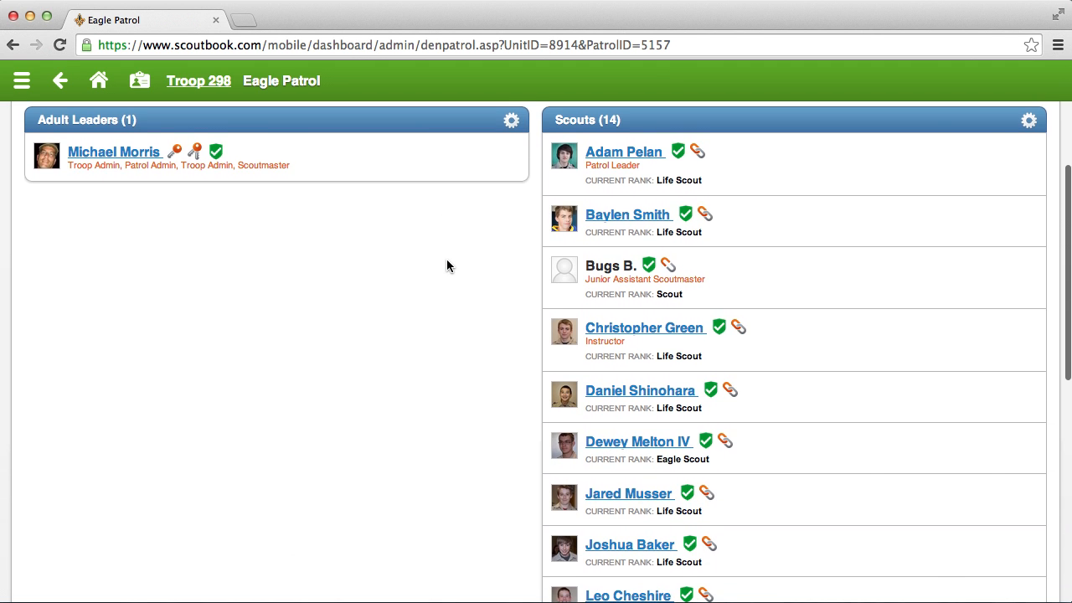
scroll(down, 3)
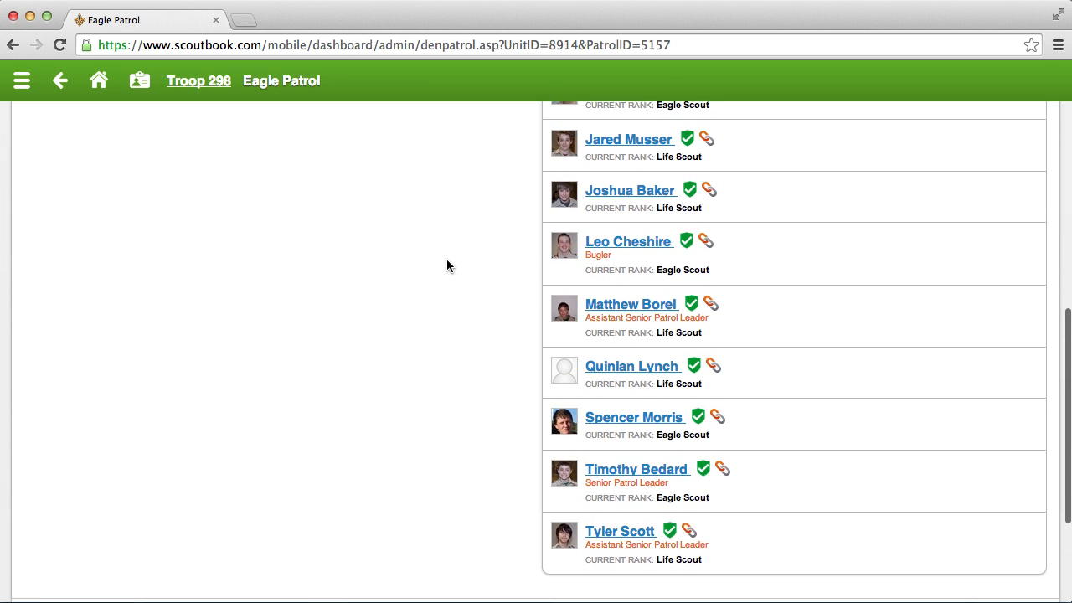
scroll(down, 3)
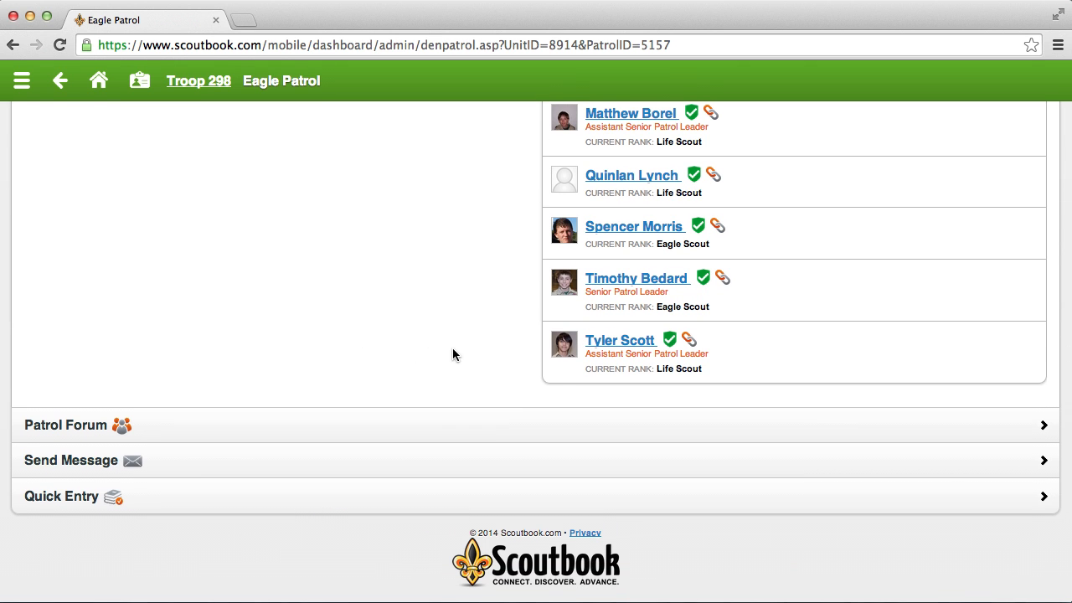
mouse_move(306, 426)
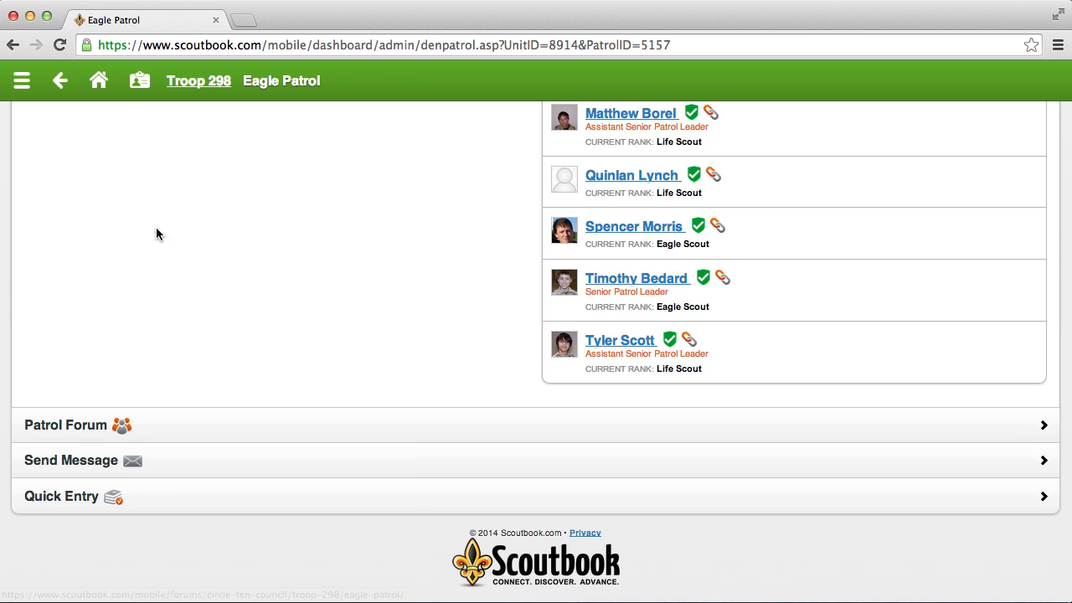
mouse_move(176, 388)
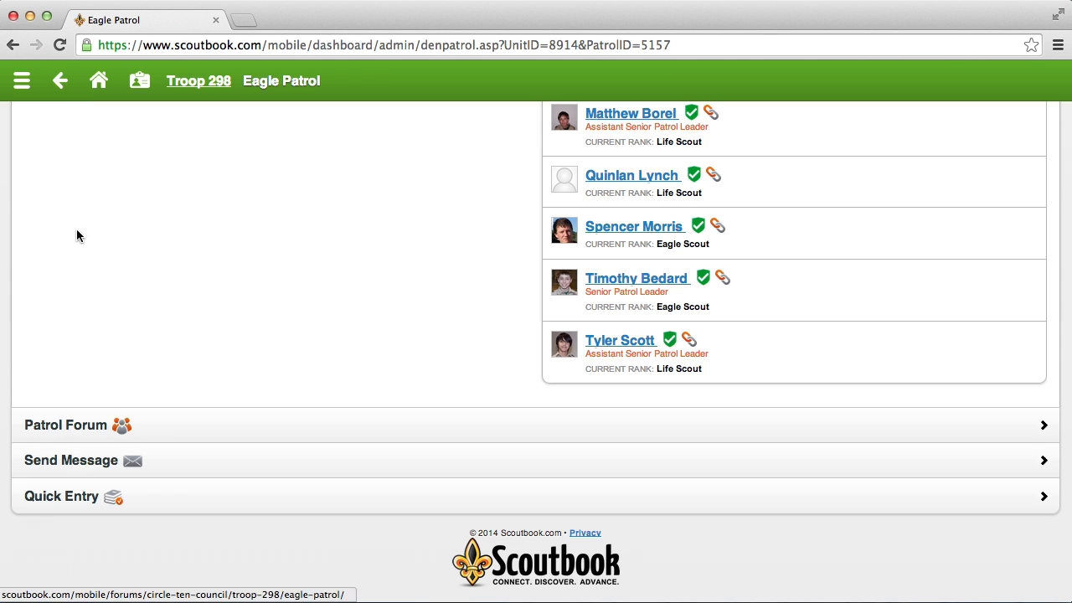
Back out of Eagle Patrol to the Troop 298 page and onward toward My Dashboard.
click(60, 80)
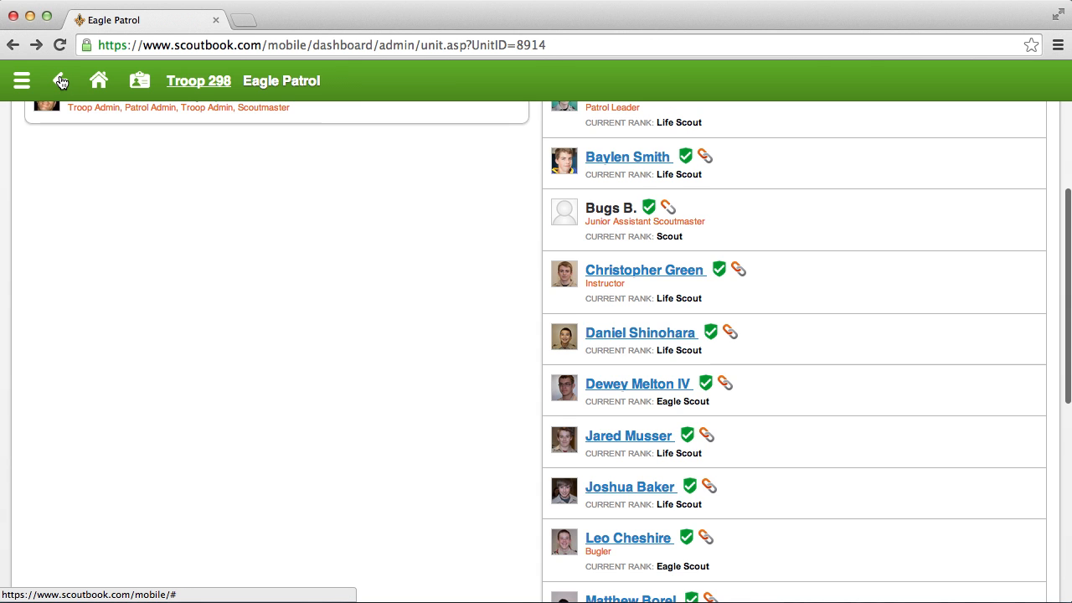
click(60, 80)
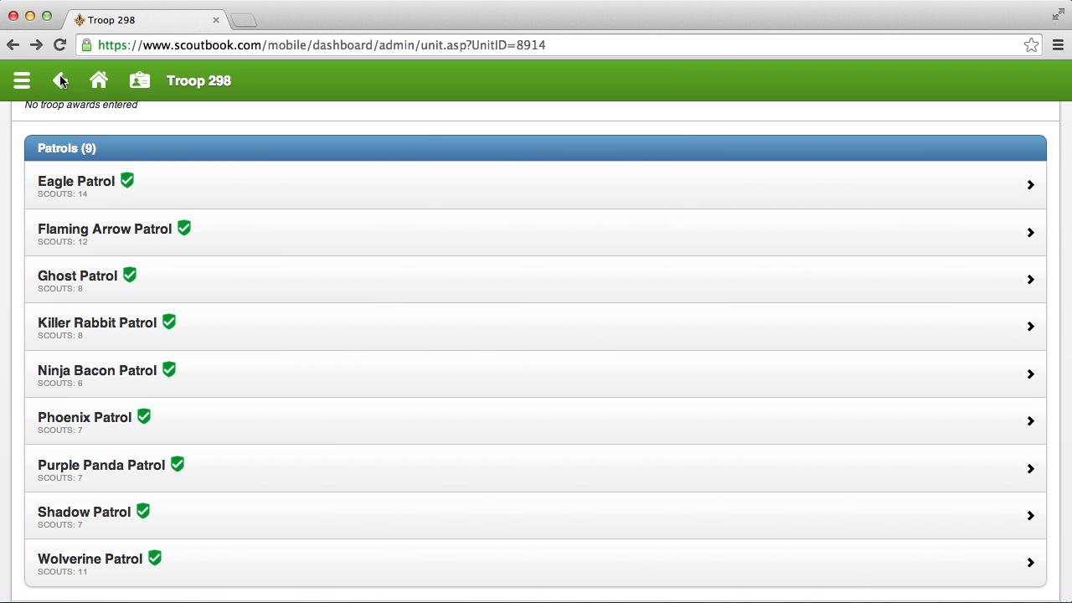
scroll(down, 3)
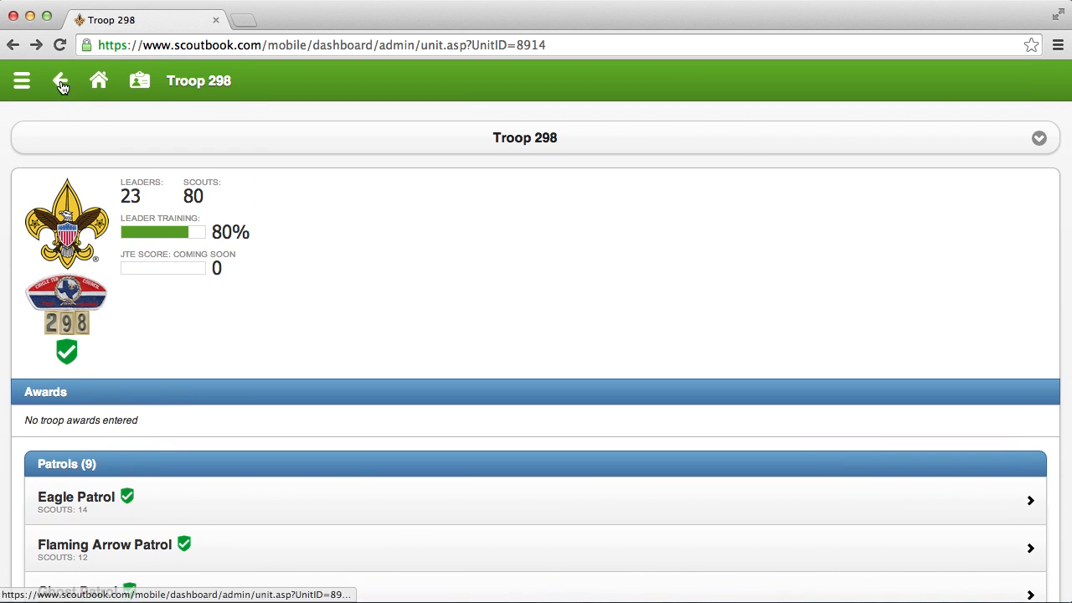
click(60, 81)
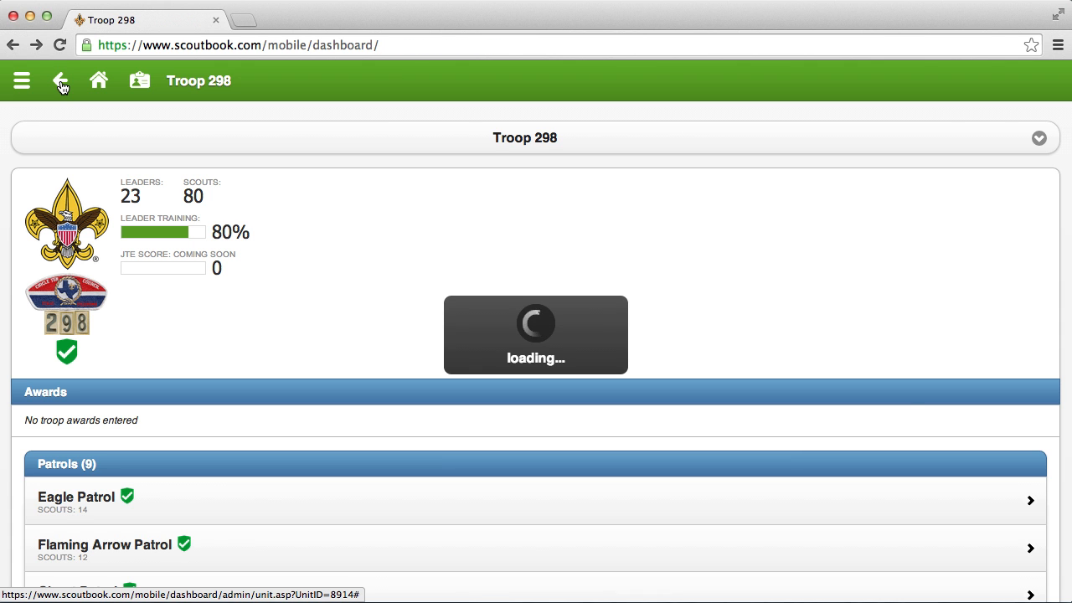
Return to My Dashboard showing Administration, My Account, Baylen at 64%, Troop 298, Messages, Events and Reports.
click(61, 80)
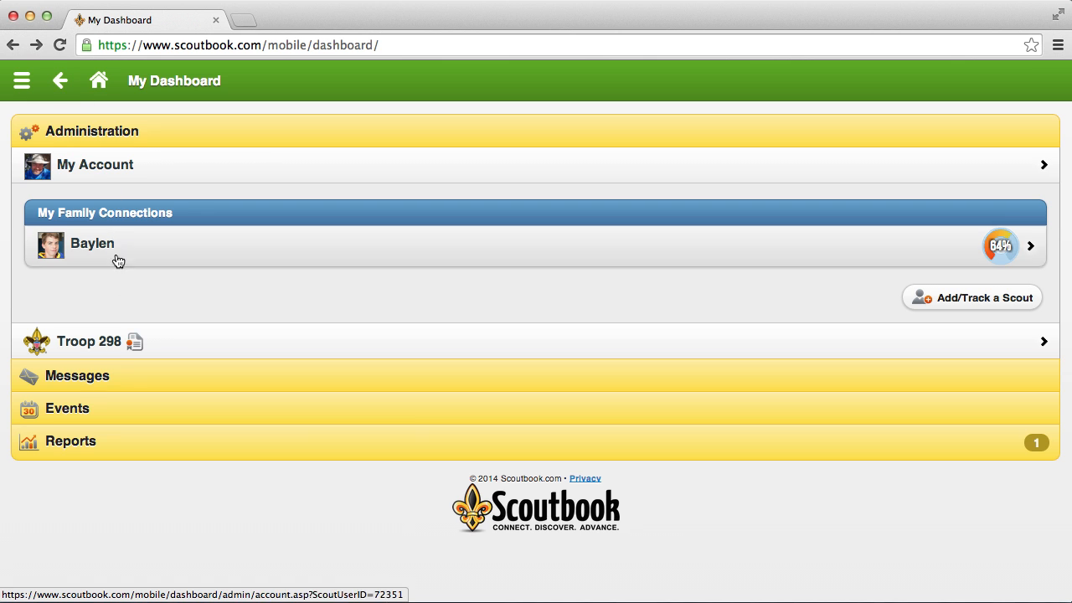
mouse_move(114, 245)
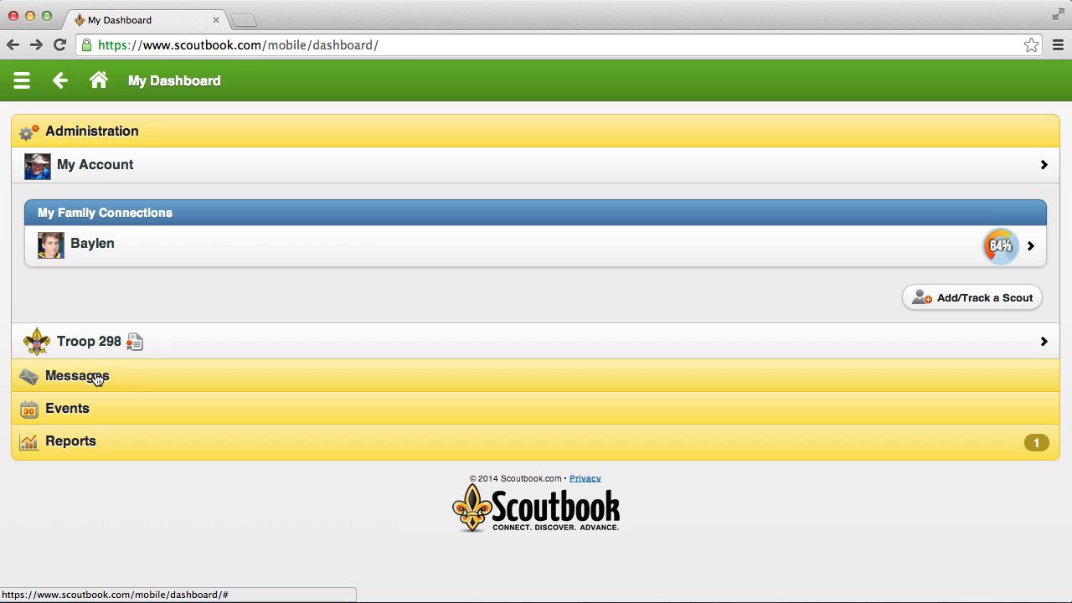
mouse_move(118, 377)
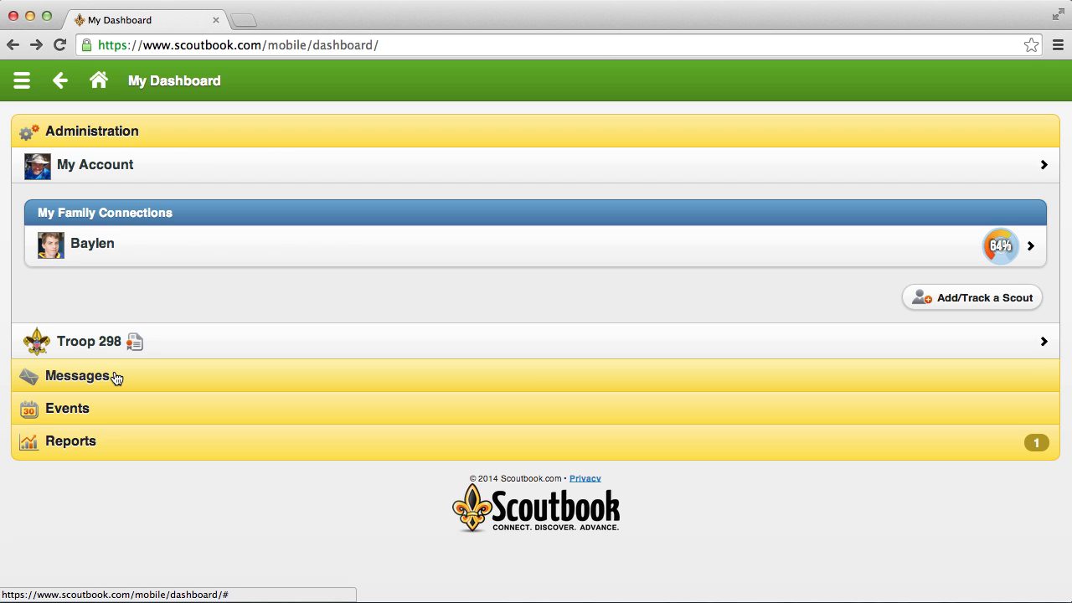
mouse_move(147, 372)
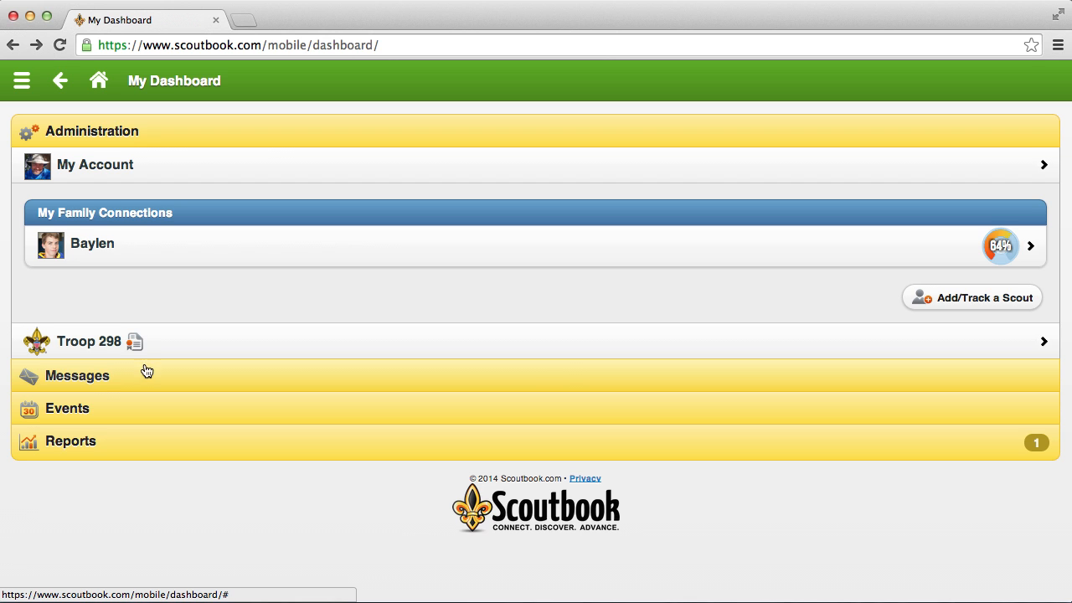
mouse_move(93, 415)
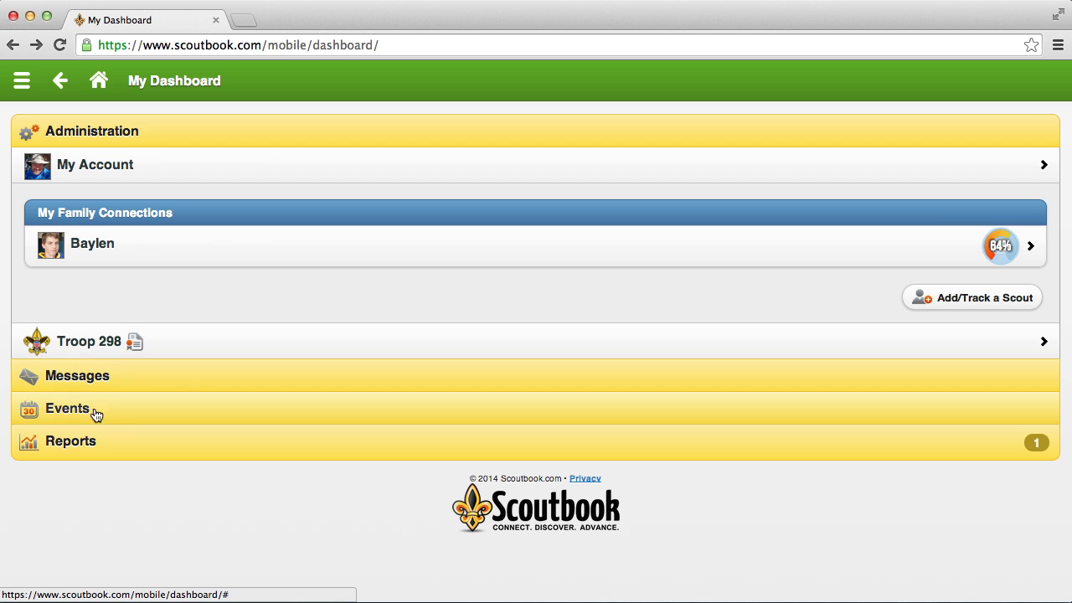
mouse_move(117, 415)
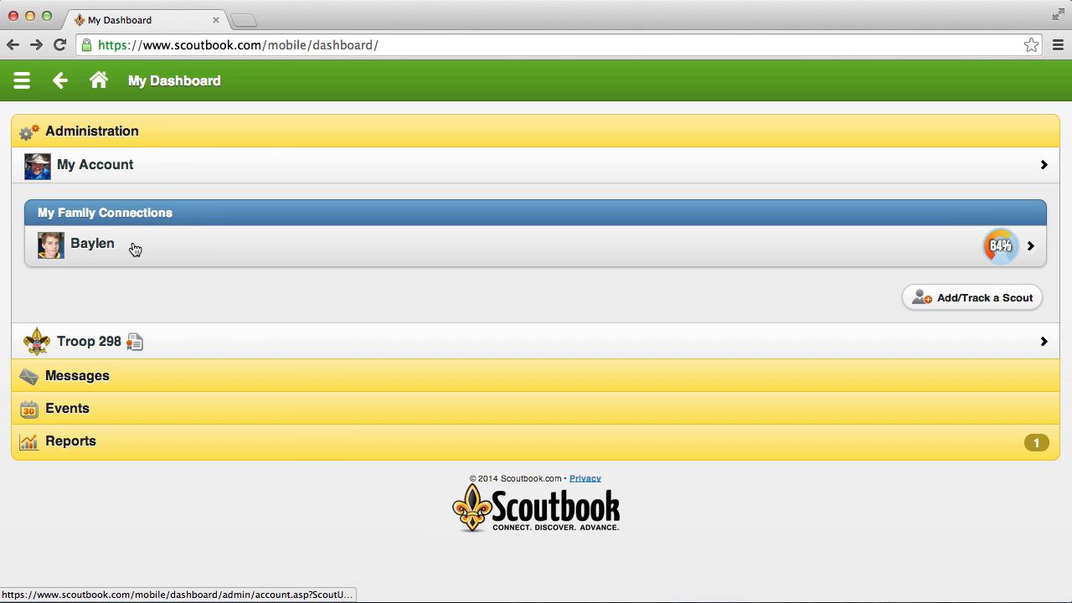
mouse_move(214, 271)
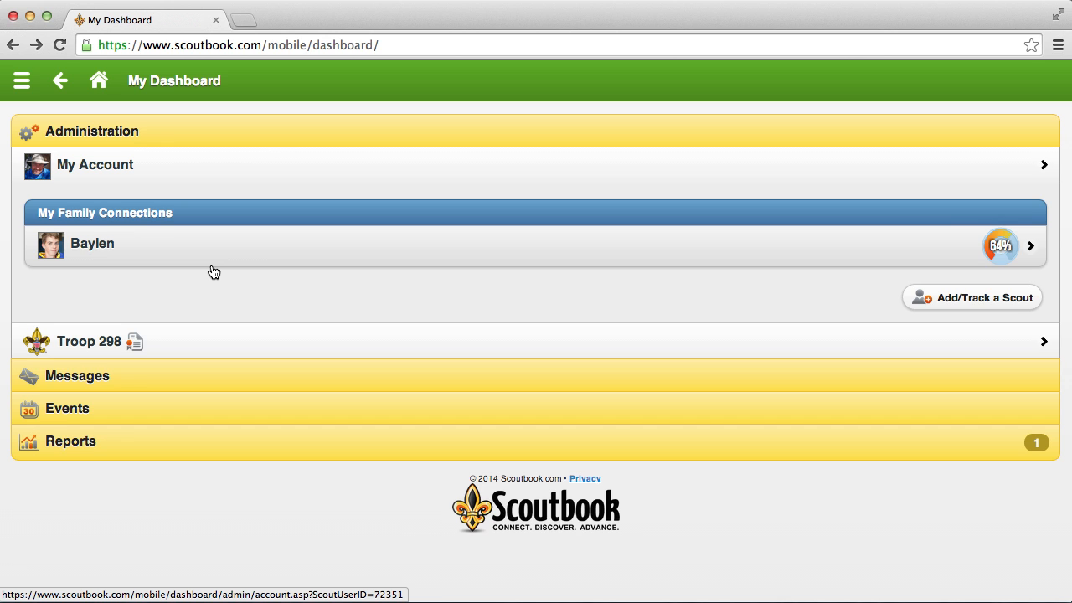
mouse_move(167, 277)
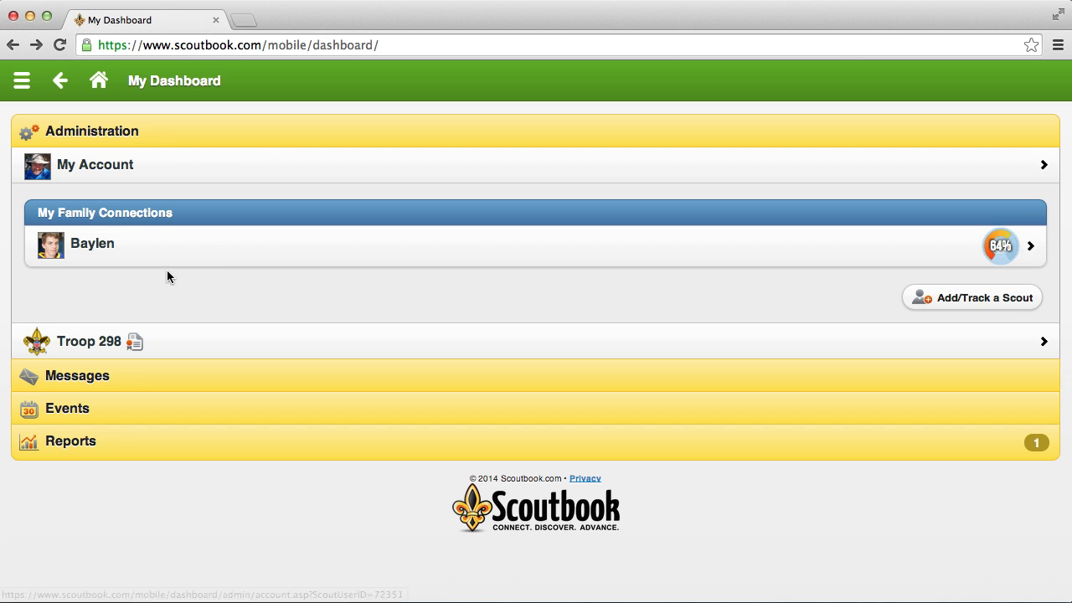
mouse_move(205, 301)
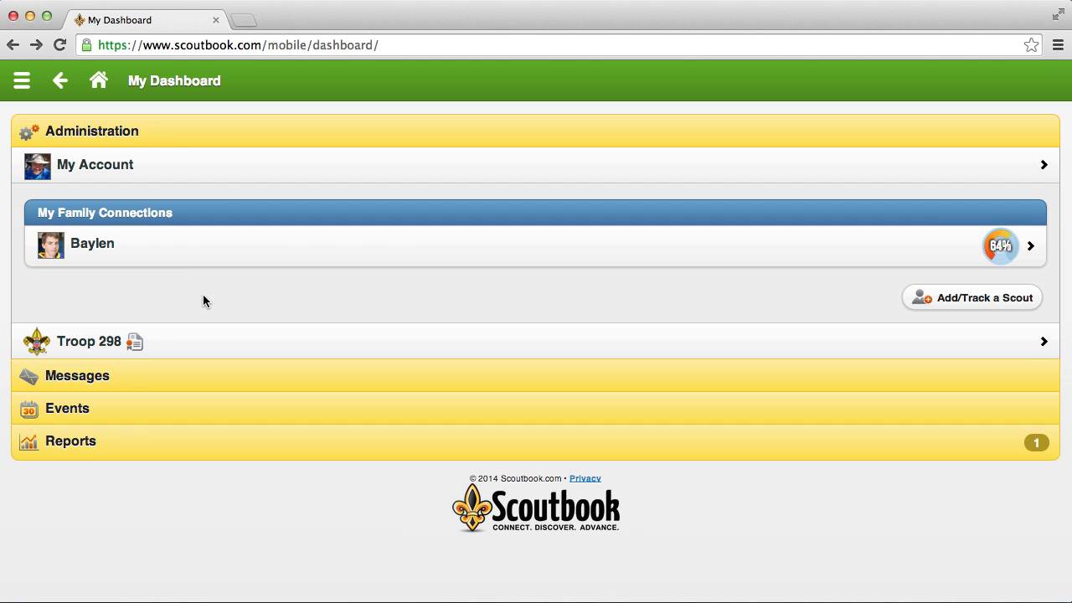